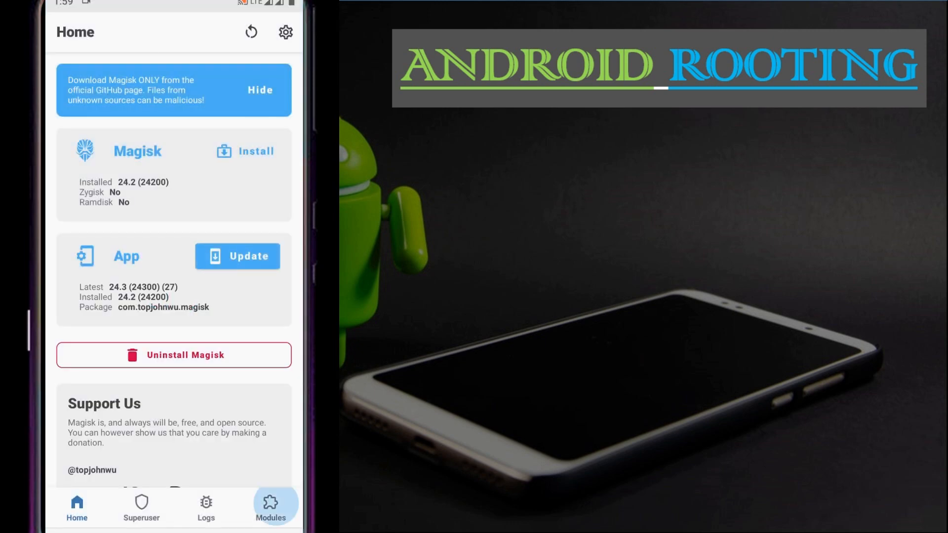
# Browse the installed modules list, then return to the home overview.
pyautogui.click(270, 507)
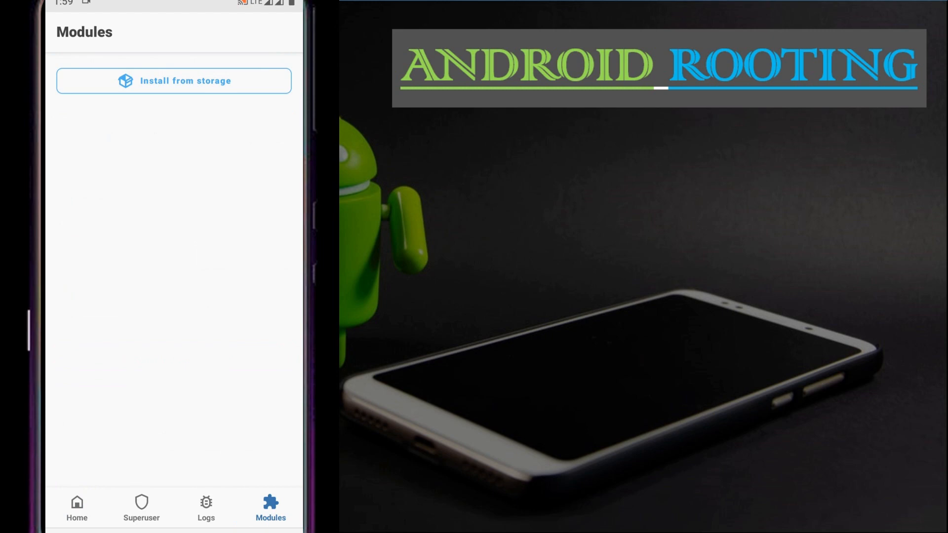
pyautogui.click(77, 507)
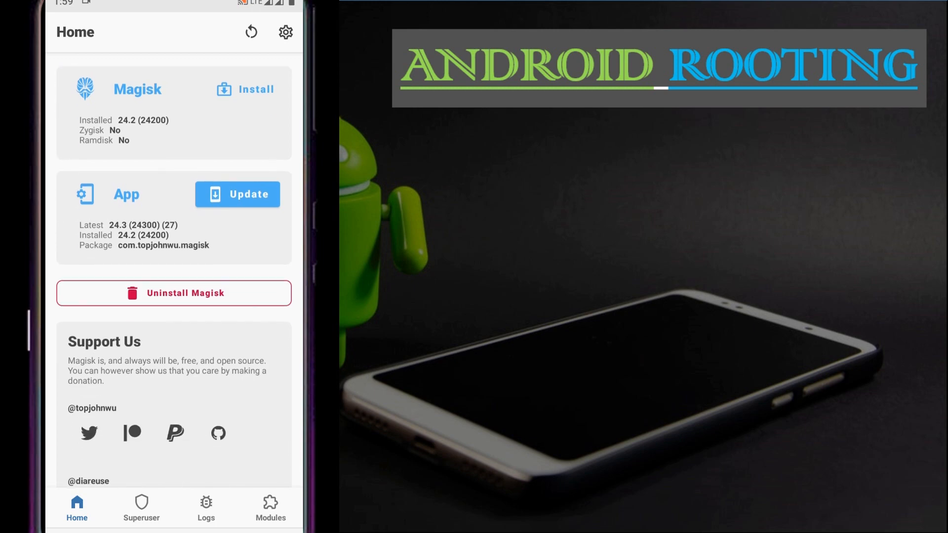
pyautogui.scroll(-3)
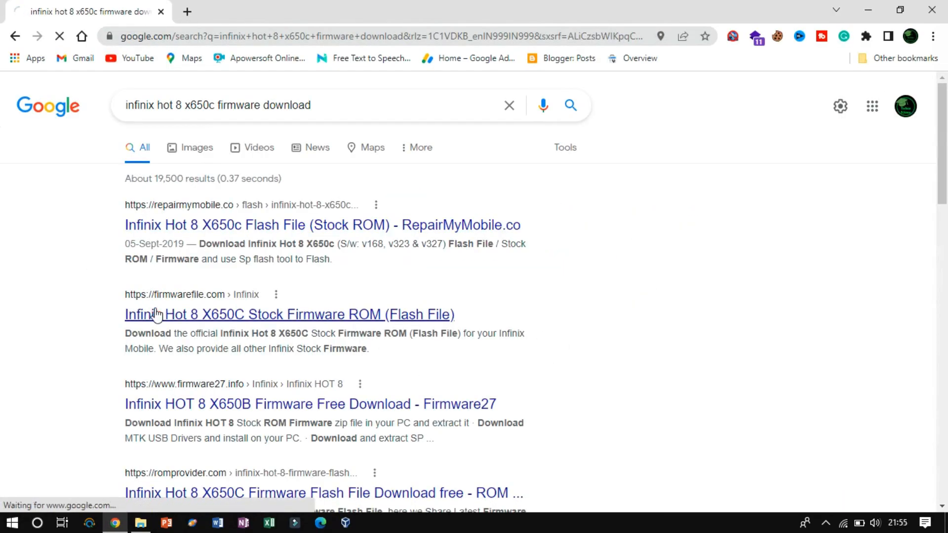
# Get the Infinix Hot 8 X650C firmware link on firmwarefile.com and download it from MediaFire.
pyautogui.click(289, 314)
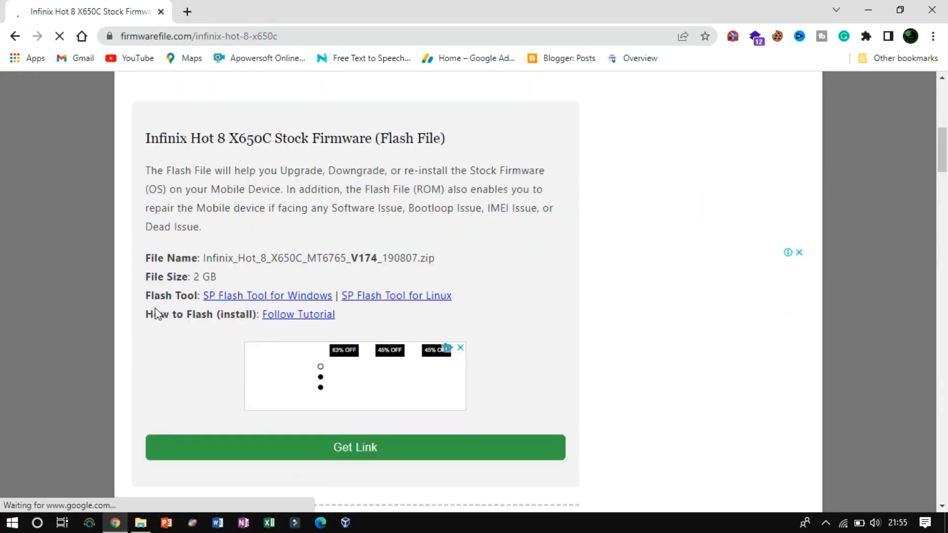
pyautogui.click(355, 447)
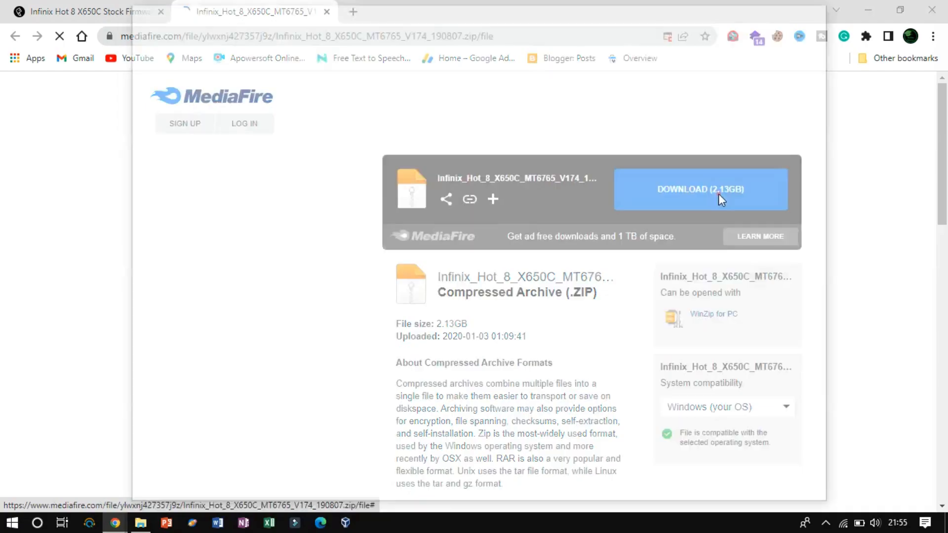
pyautogui.click(700, 189)
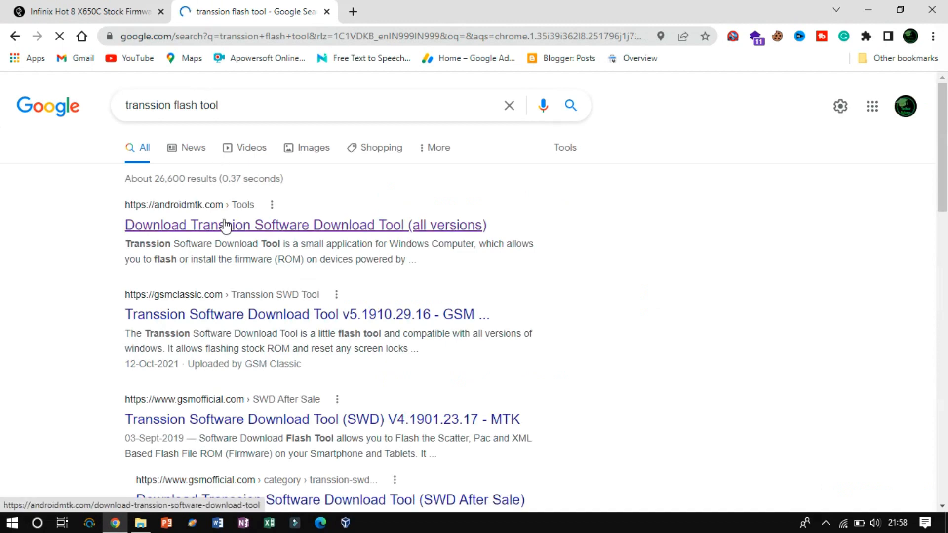
# Download the Transsion Software Download Tool v4.1901.23.17 zip from the androidmtk page.
pyautogui.click(304, 224)
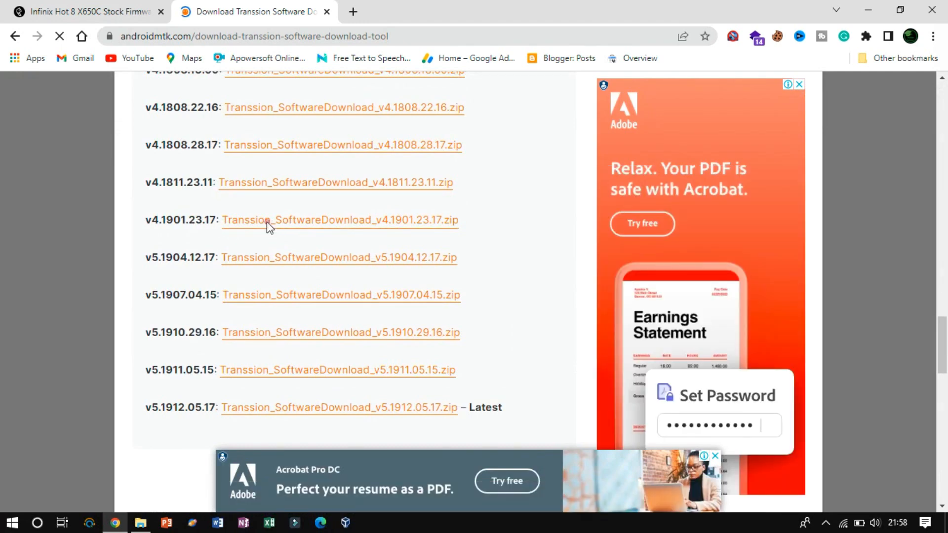
pyautogui.click(340, 220)
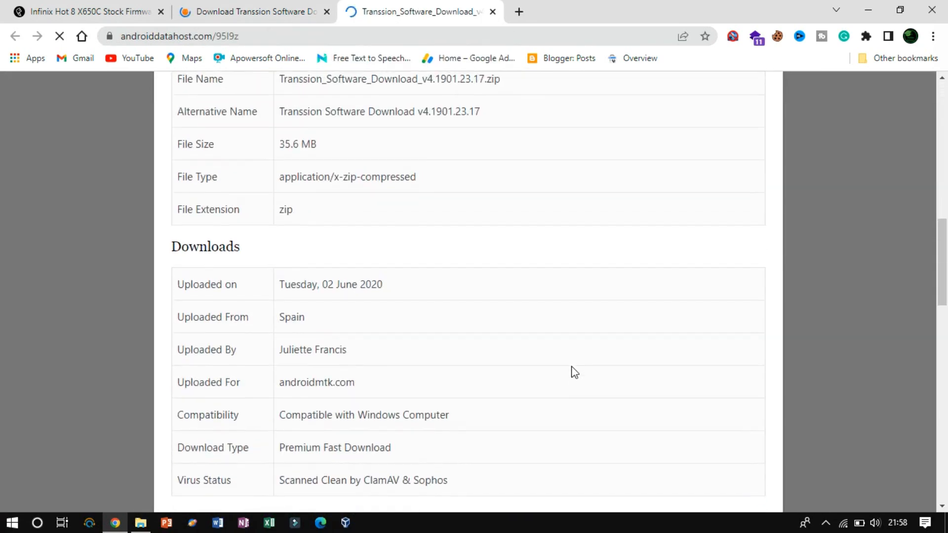
pyautogui.scroll(-3)
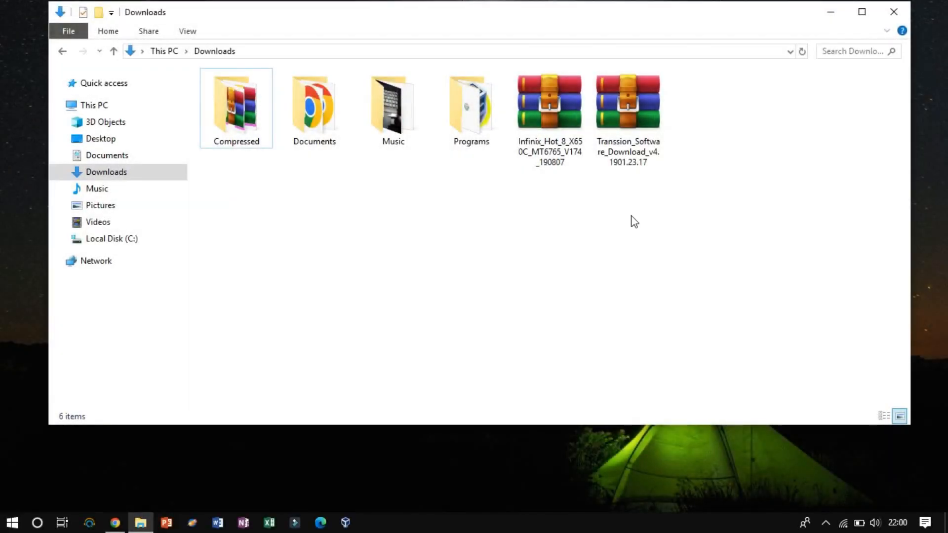
pyautogui.click(893, 11)
pyautogui.write('cmd')
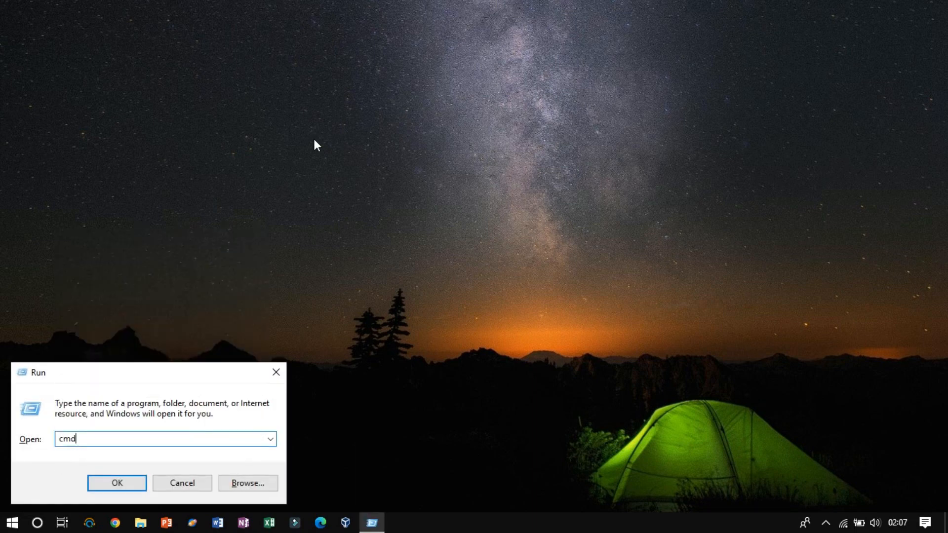
# In Command Prompt, run 'adb devices' and 'adb reboot-bootloader', then begin 'fastboot devices'.
pyautogui.click(117, 482)
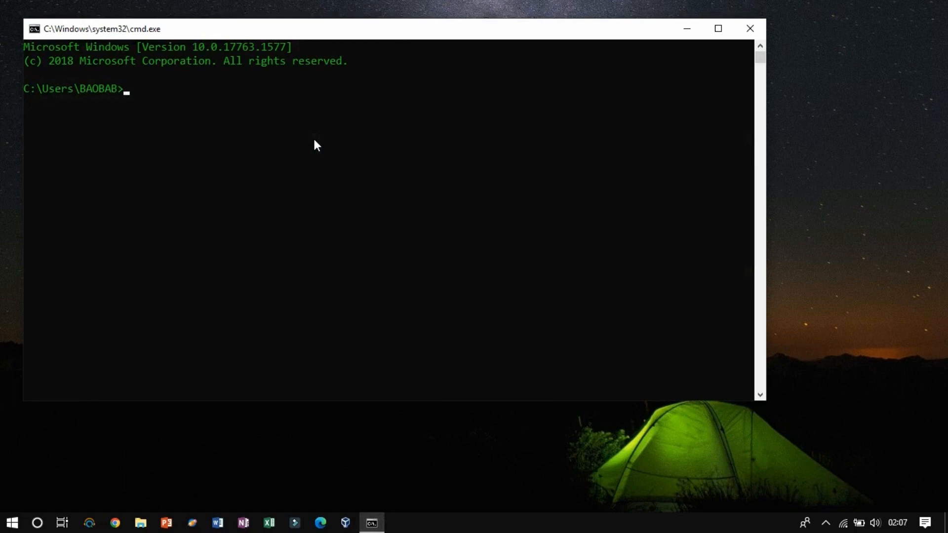
pyautogui.write('adb devices')
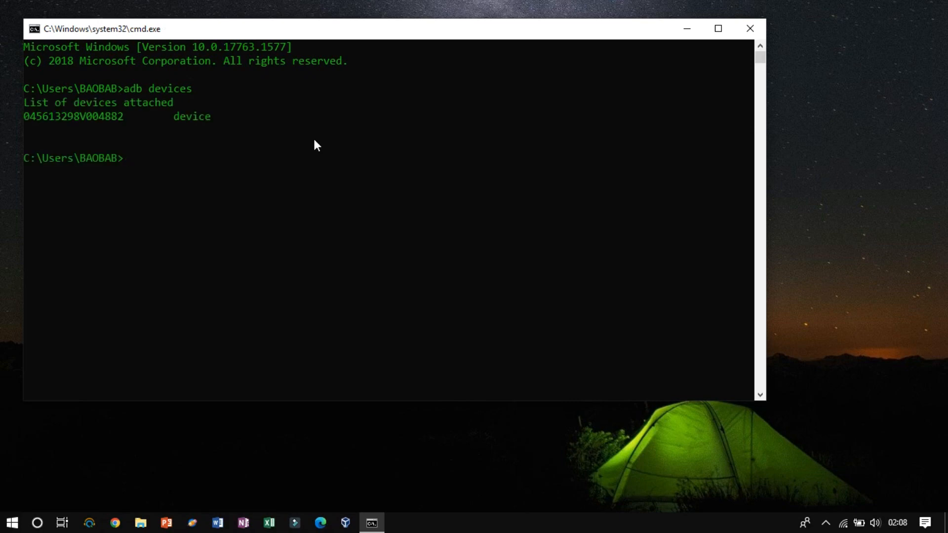
pyautogui.write('adb re')
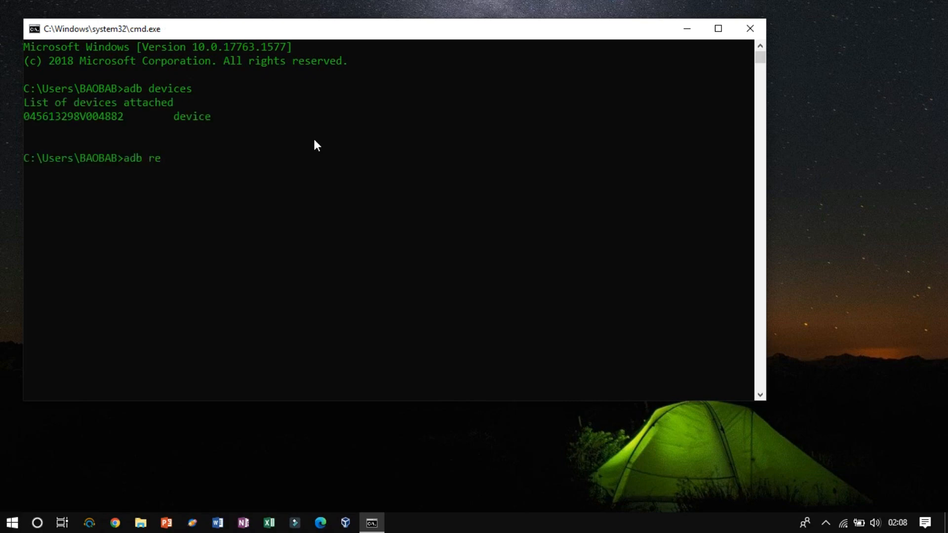
pyautogui.write('boot')
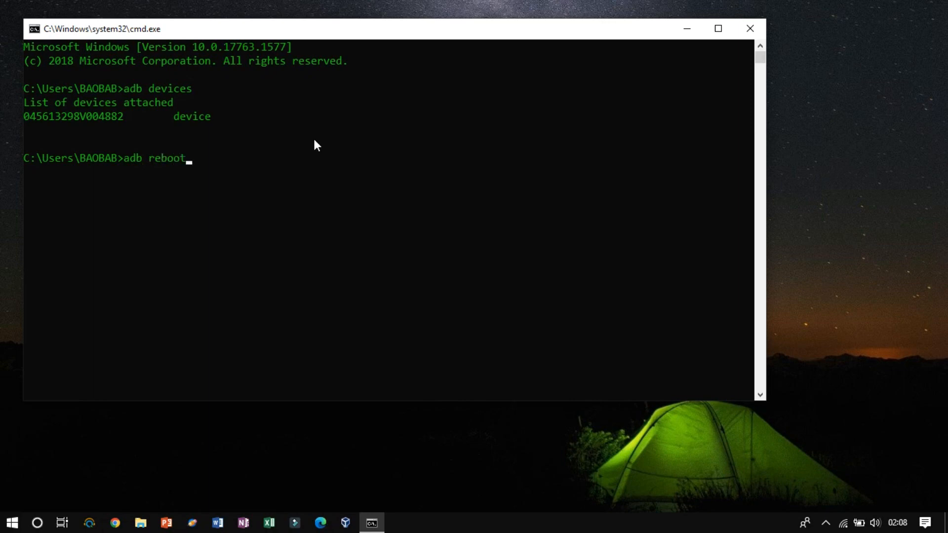
pyautogui.write('-bootloader')
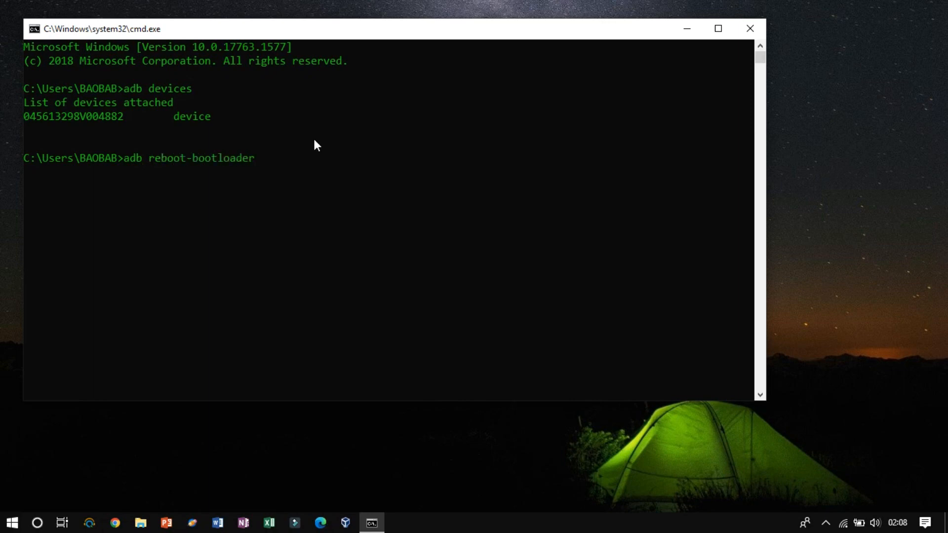
pyautogui.press('enter')
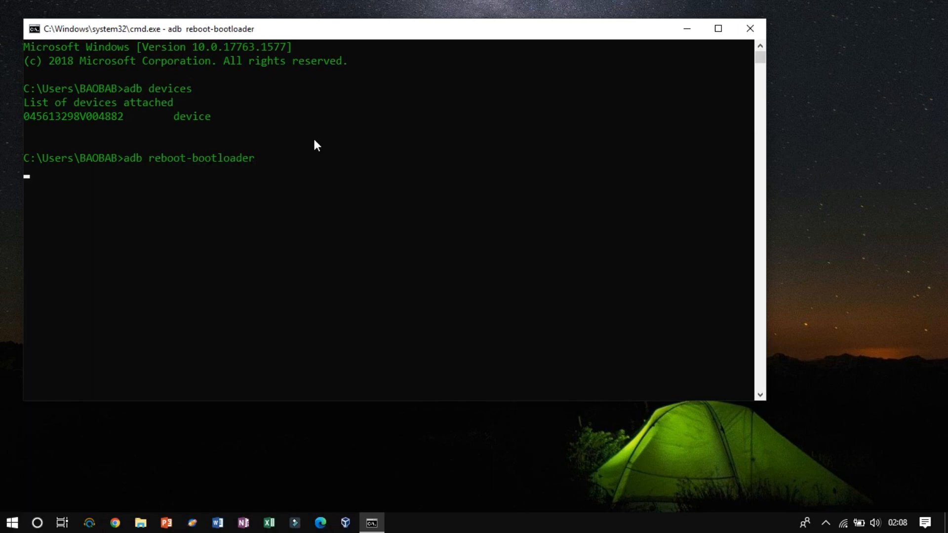
pyautogui.press('enter')
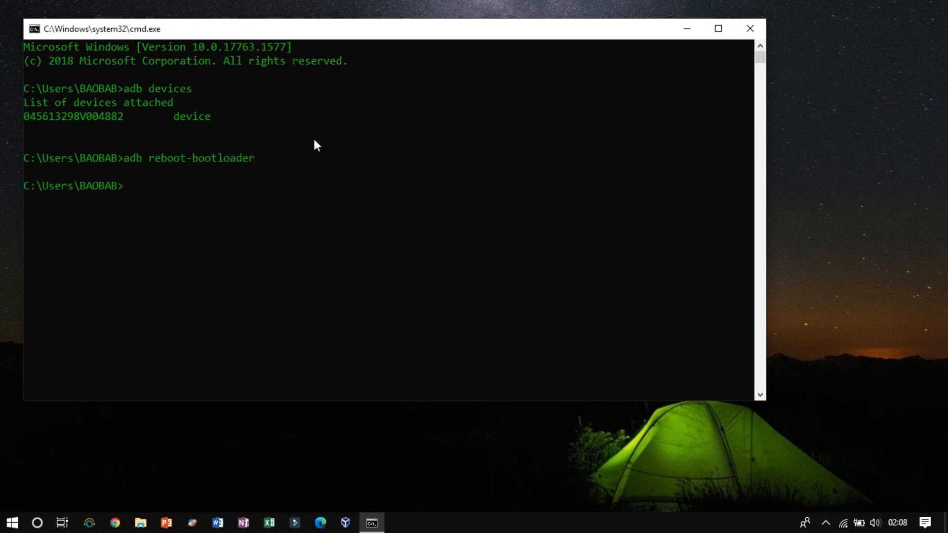
pyautogui.write('fastboot')
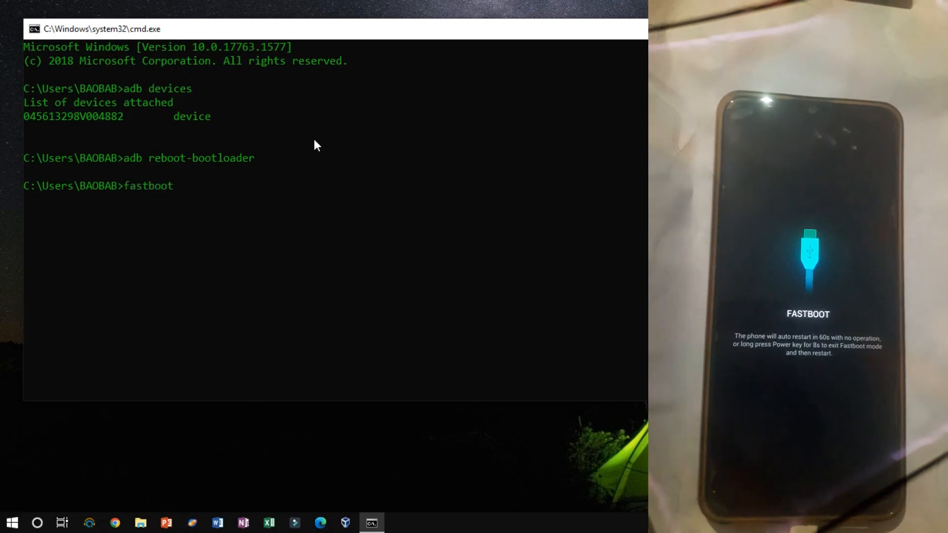
pyautogui.write('devices')
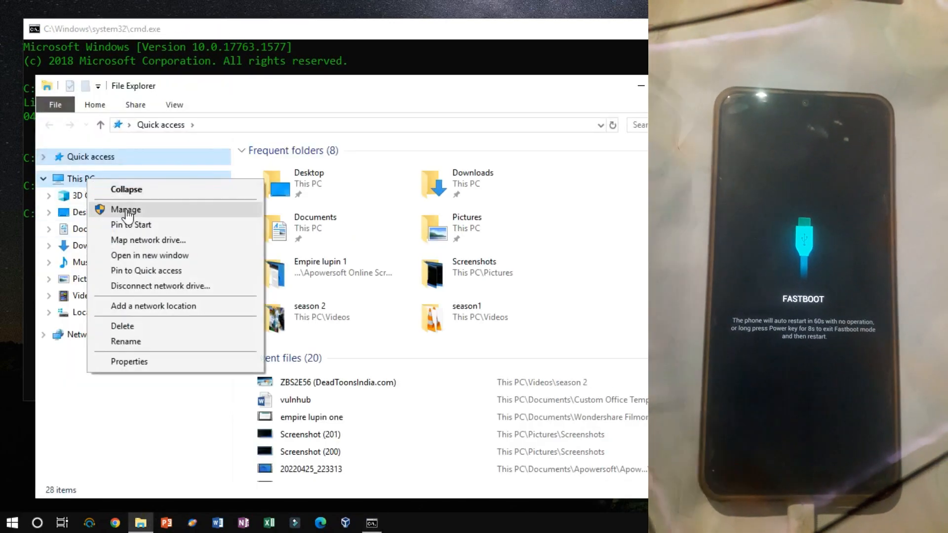
# Install the Android Bootloader Interface driver through Device Manager's Have Disk option.
pyautogui.click(126, 210)
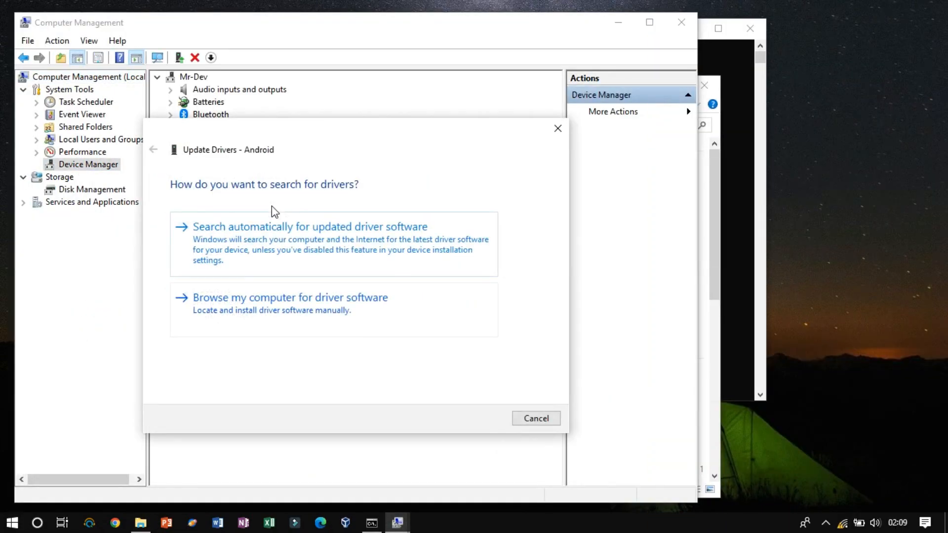
pyautogui.click(290, 297)
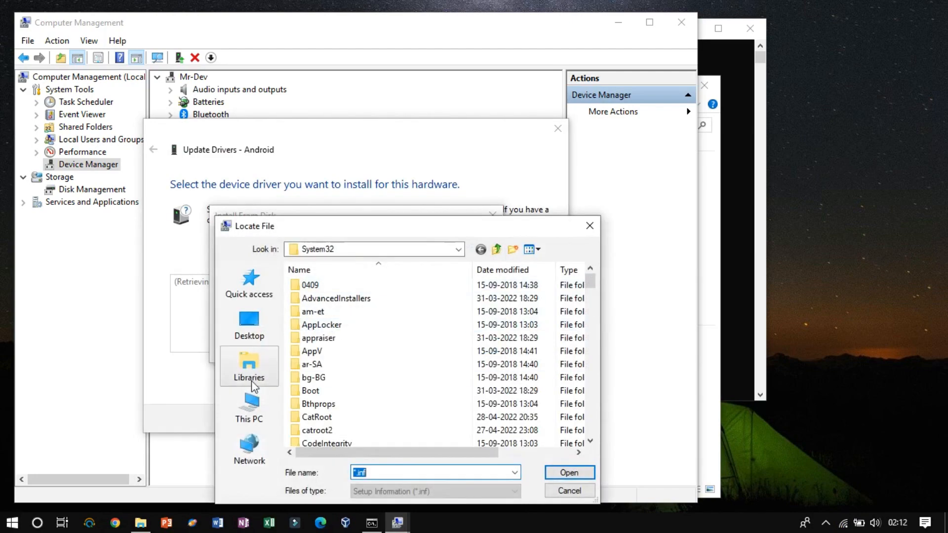
pyautogui.click(568, 490)
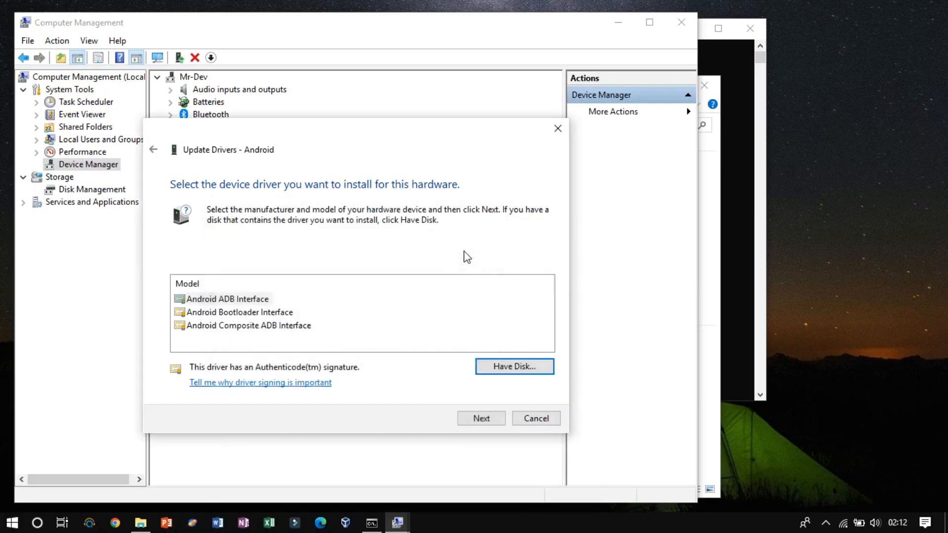
pyautogui.click(480, 417)
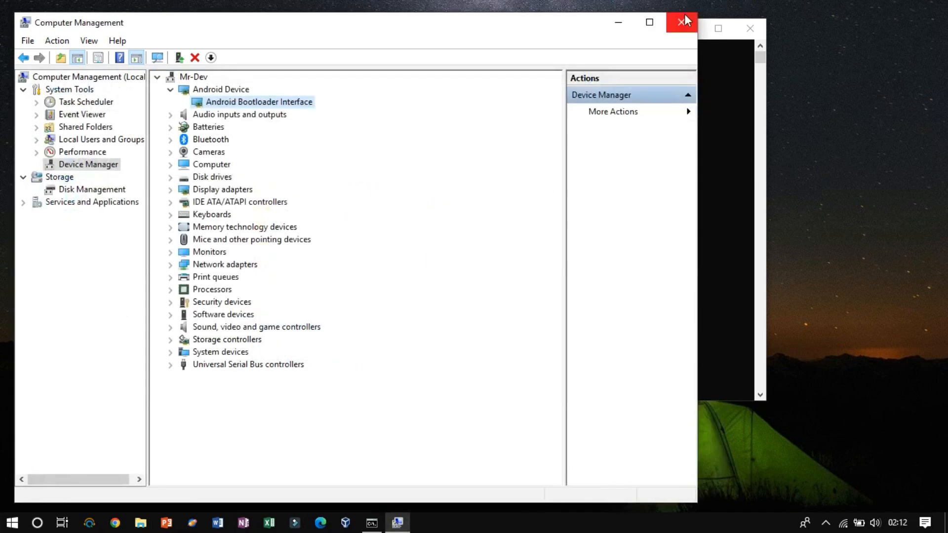
# Run 'fastboot devices' and 'fastboot flashing relock', which fails with an unknown-command error.
pyautogui.click(682, 22)
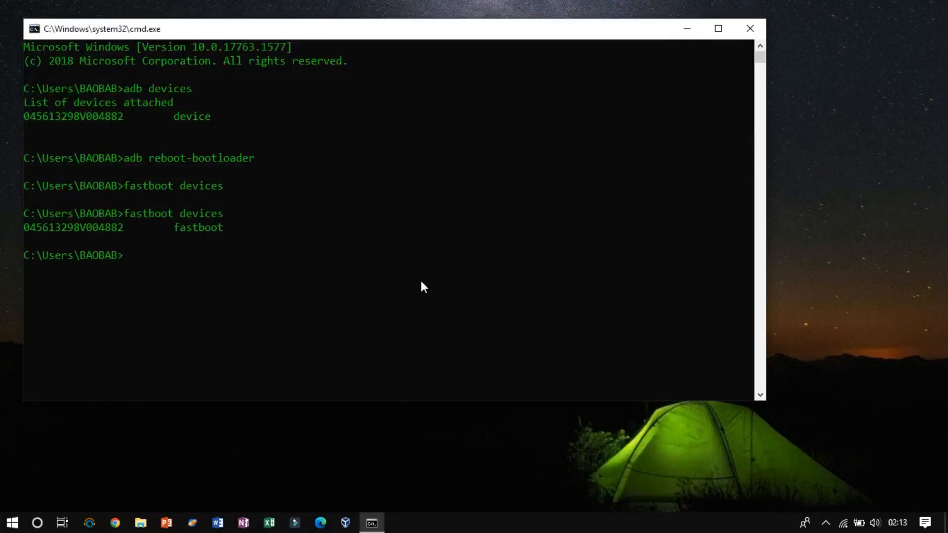
pyautogui.write('fastboot fl')
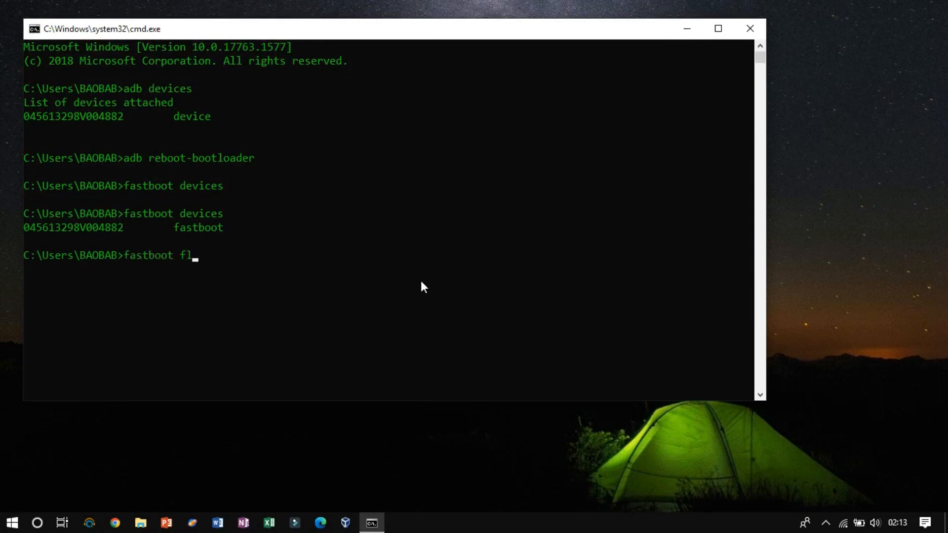
pyautogui.write('ashing relock')
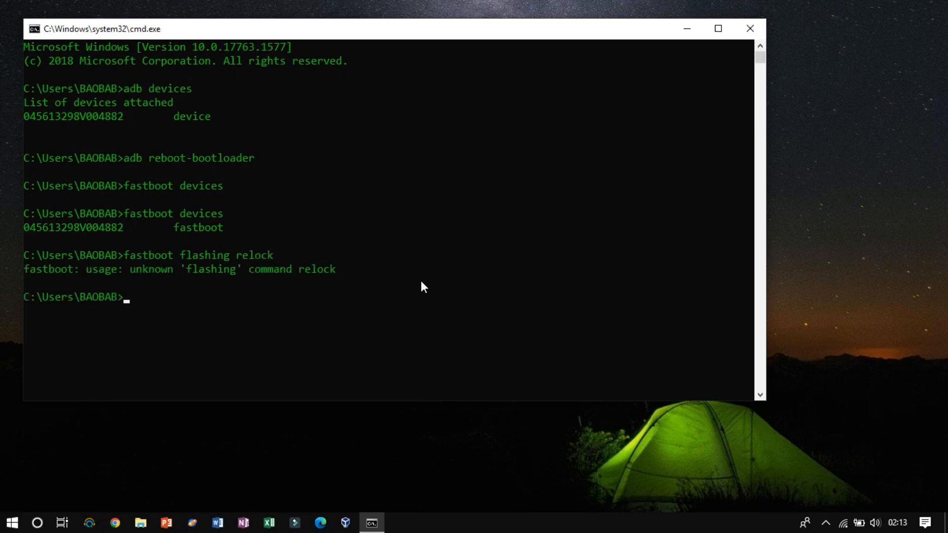
pyautogui.write('fastboot --help')
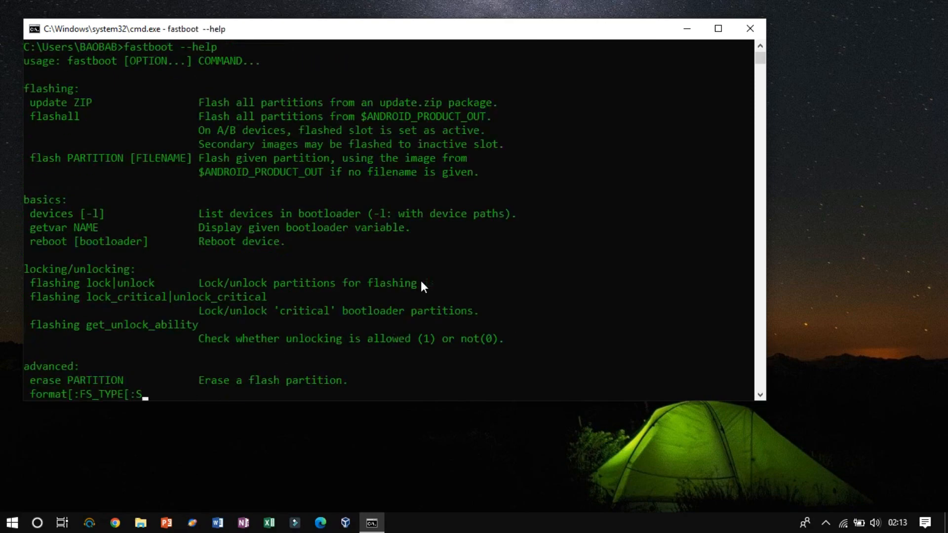
# Scroll through fastboot help, run 'fastboot devices', then lock the bootloader with 'fastboot flashing lock'.
pyautogui.scroll(-3)
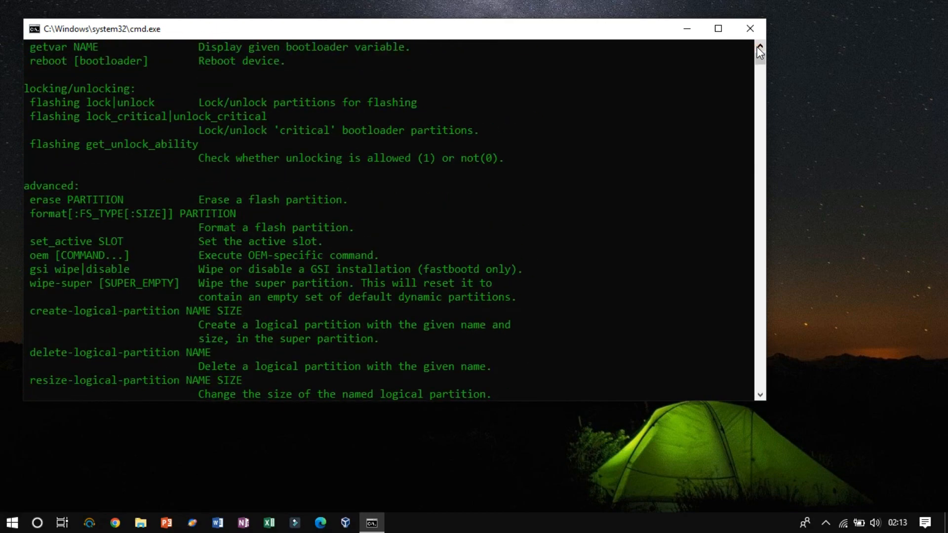
pyautogui.scroll(-3)
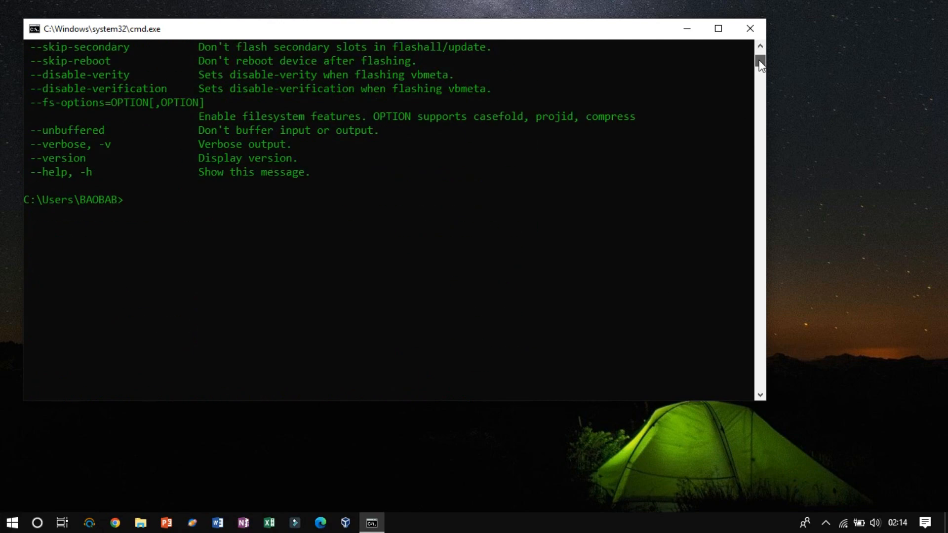
pyautogui.write('fastboot devices')
pyautogui.write('fastboot flashing lock')
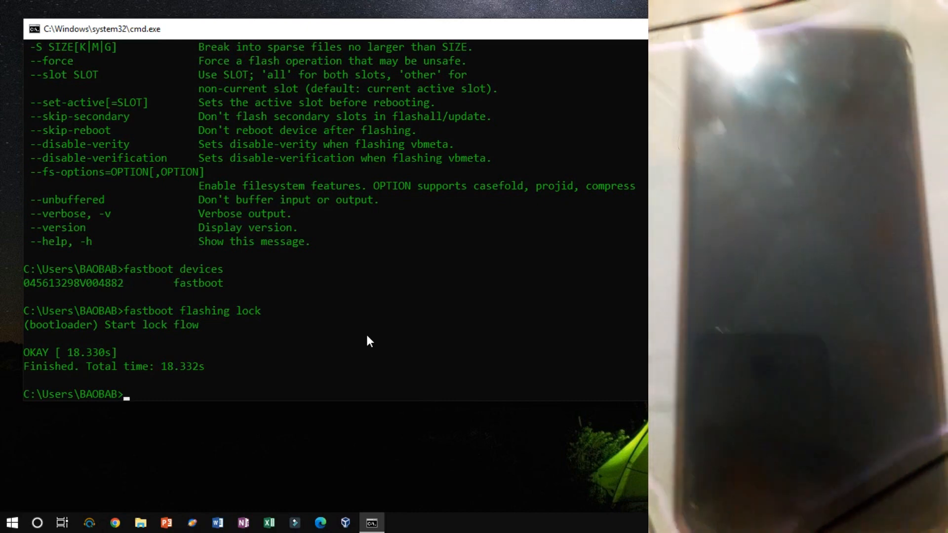
# Extract the Transsion Software Download archive in Downloads into its own folder.
pyautogui.click(140, 522)
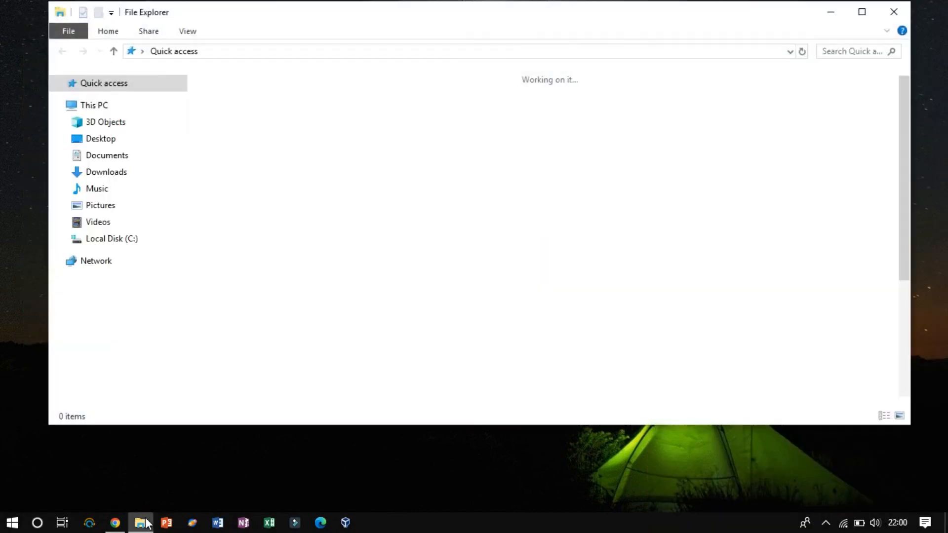
pyautogui.click(105, 172)
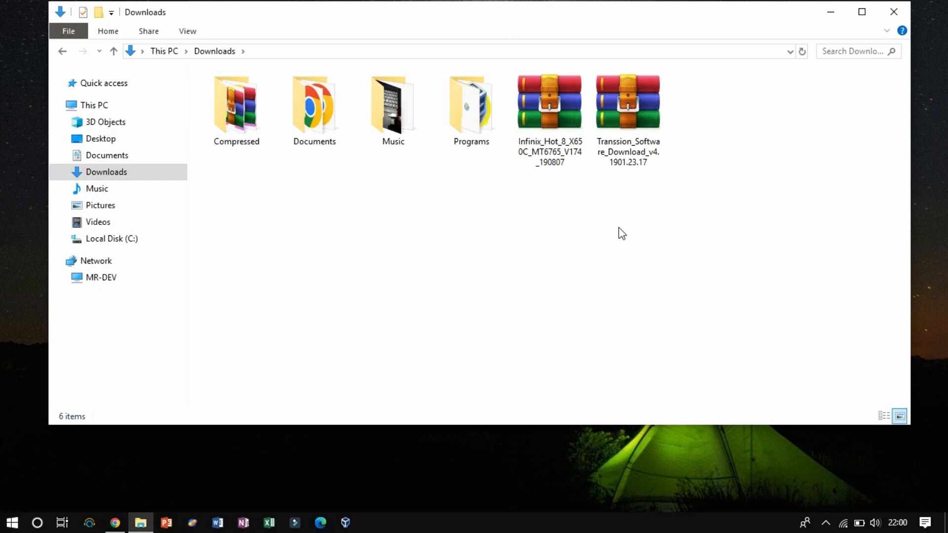
pyautogui.click(628, 100)
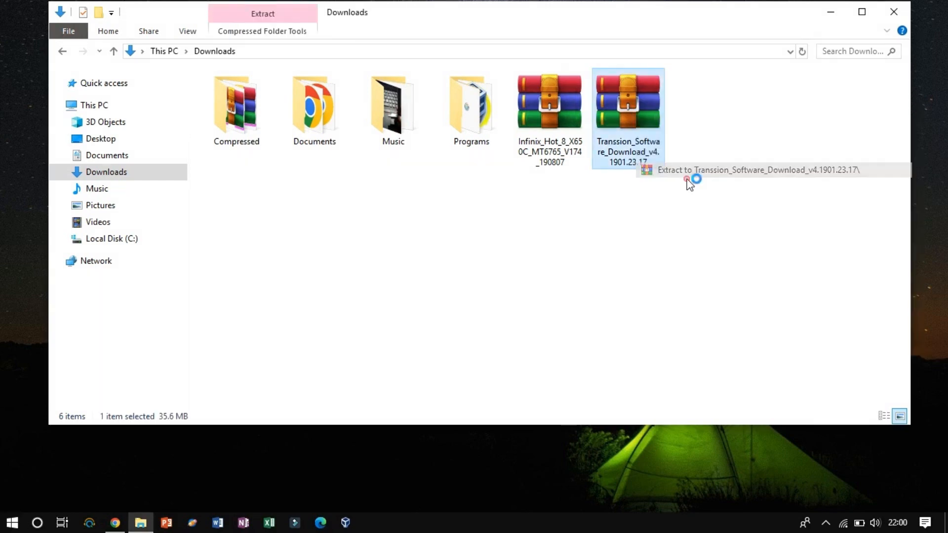
pyautogui.click(689, 180)
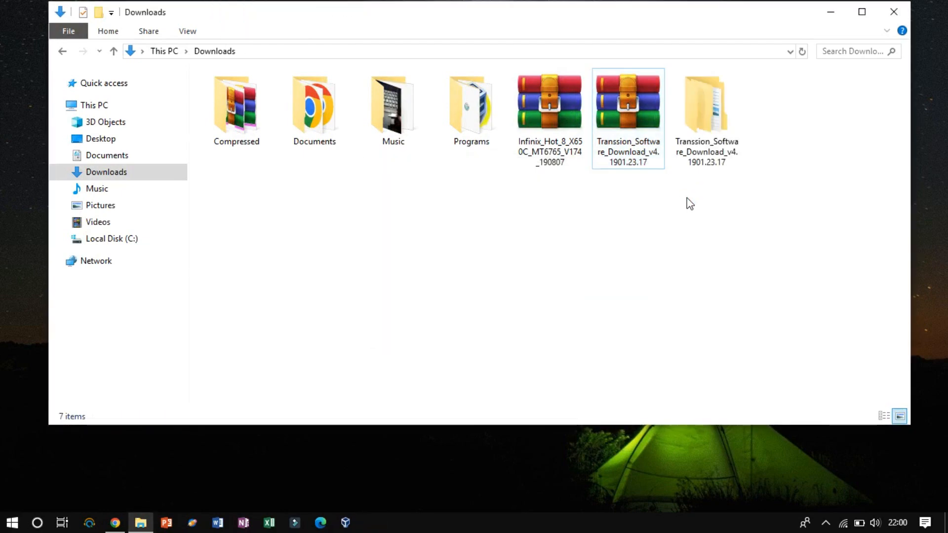
# Open the extracted Transsion folder's Driver subfolder and its Mediatek driver download link.
pyautogui.doubleClick(628, 101)
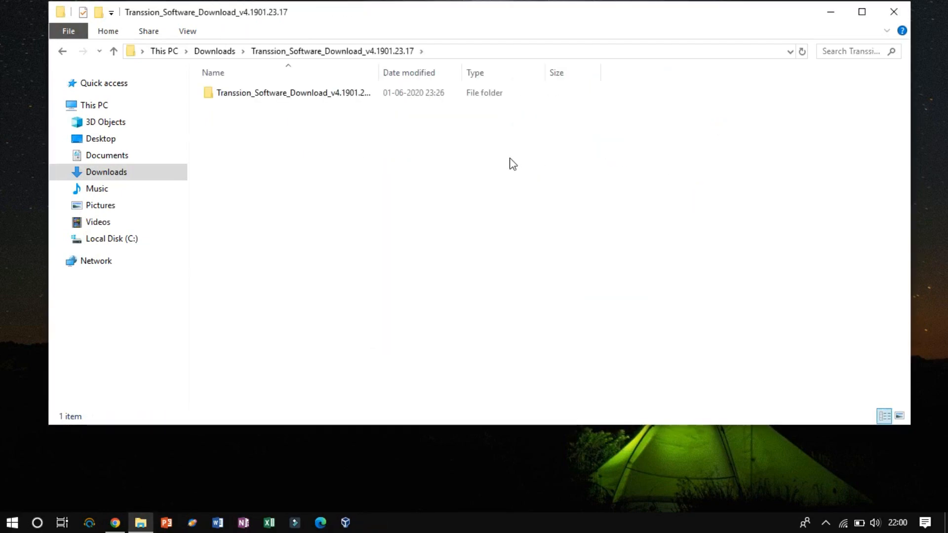
pyautogui.click(293, 92)
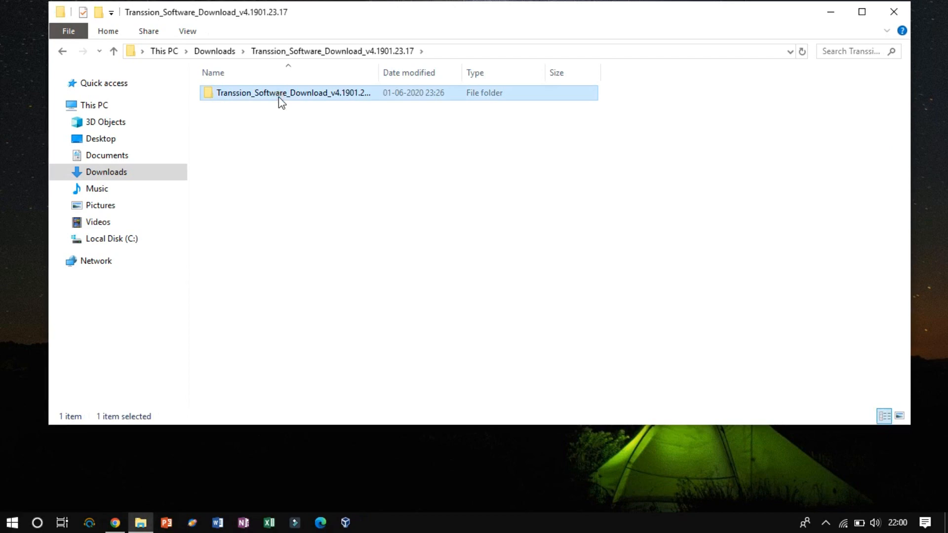
pyautogui.doubleClick(293, 92)
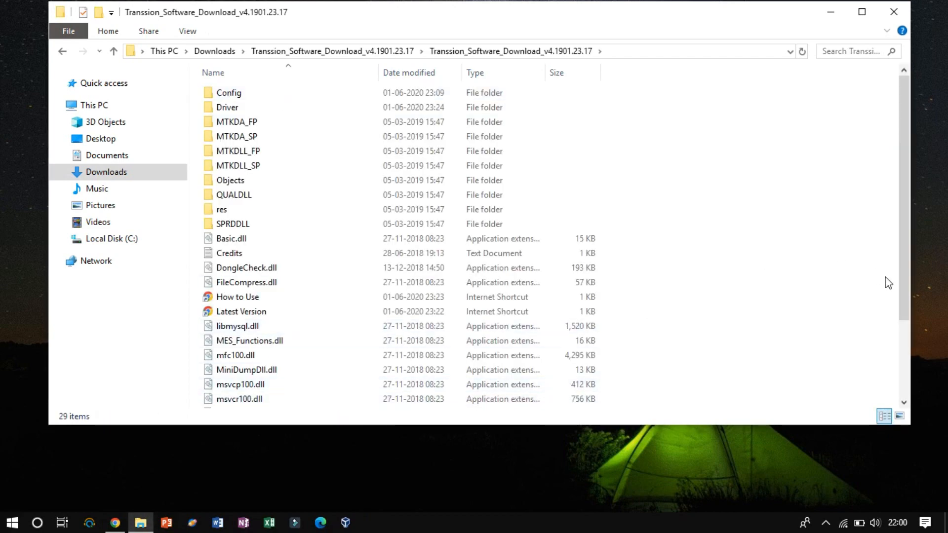
pyautogui.scroll(-3)
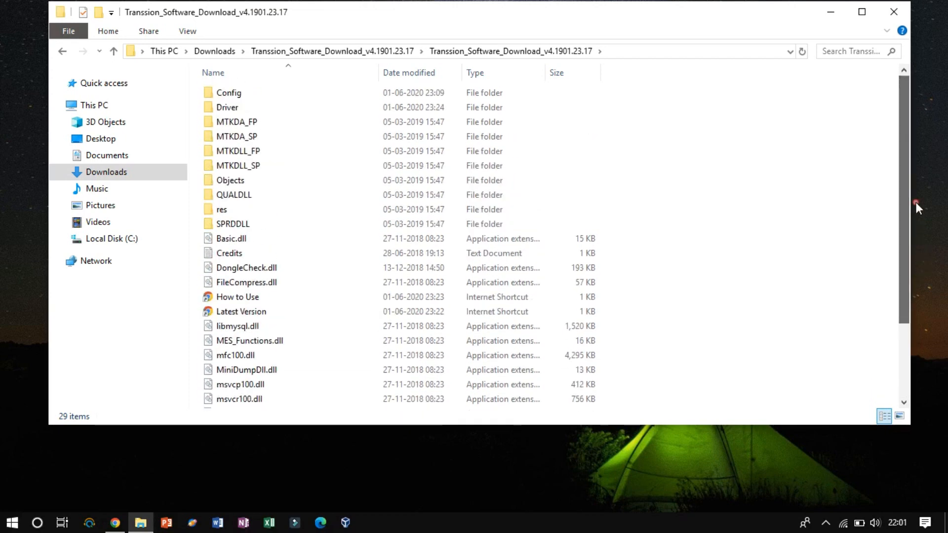
pyautogui.doubleClick(227, 107)
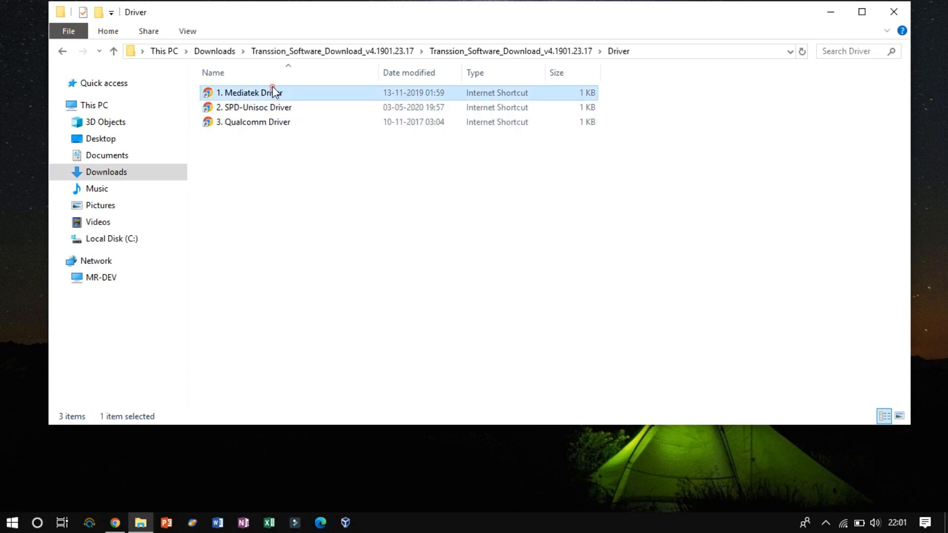
pyautogui.doubleClick(250, 92)
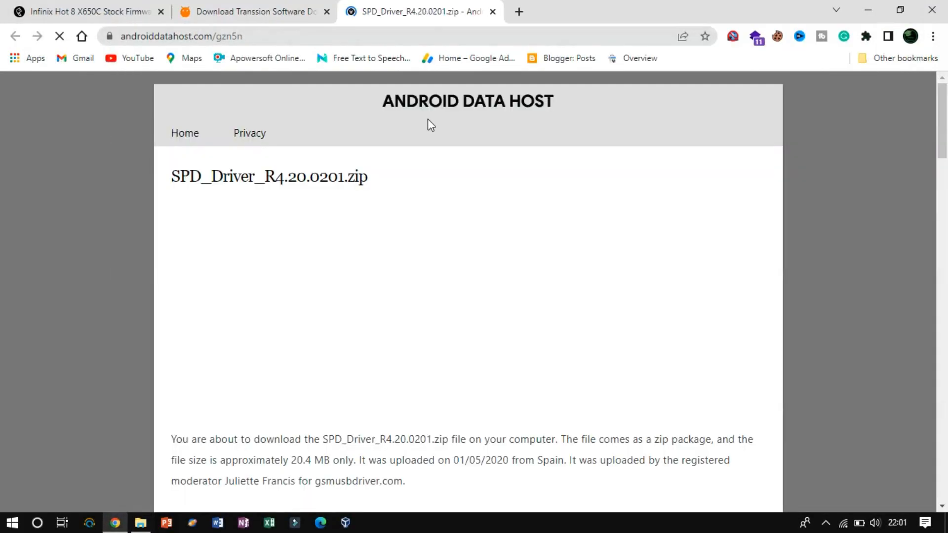
# Download the Mediatek Driver Auto Installer and SPD_Driver_R4.20.0201 zips from the driver pages.
pyautogui.scroll(-3)
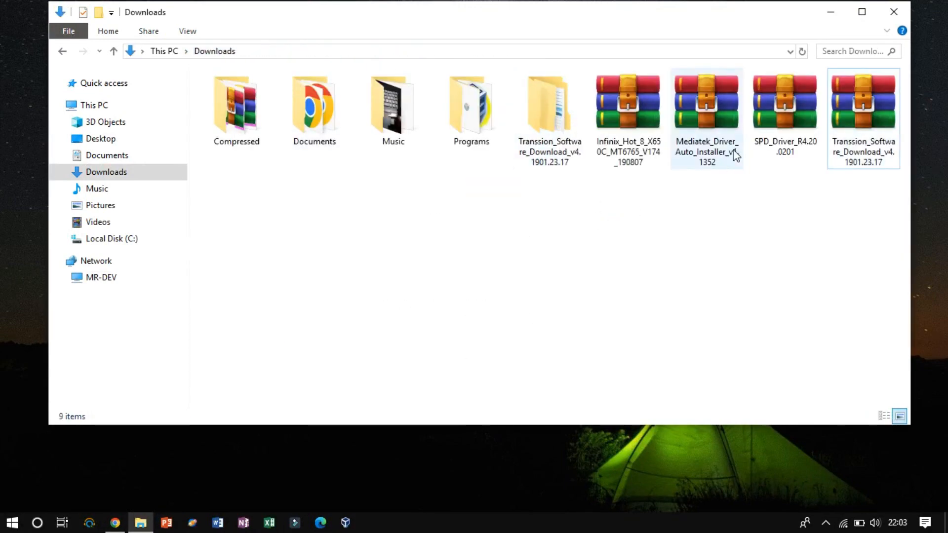
# Extract Mediatek Driver Auto Installer v1.1352, run Install Drivers and accept the publisher warning.
pyautogui.rightClick(705, 109)
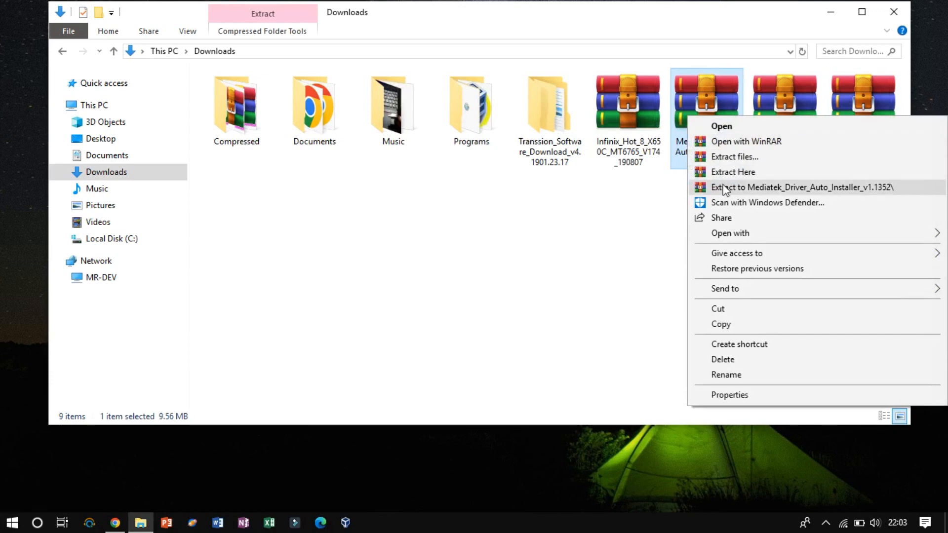
pyautogui.click(802, 187)
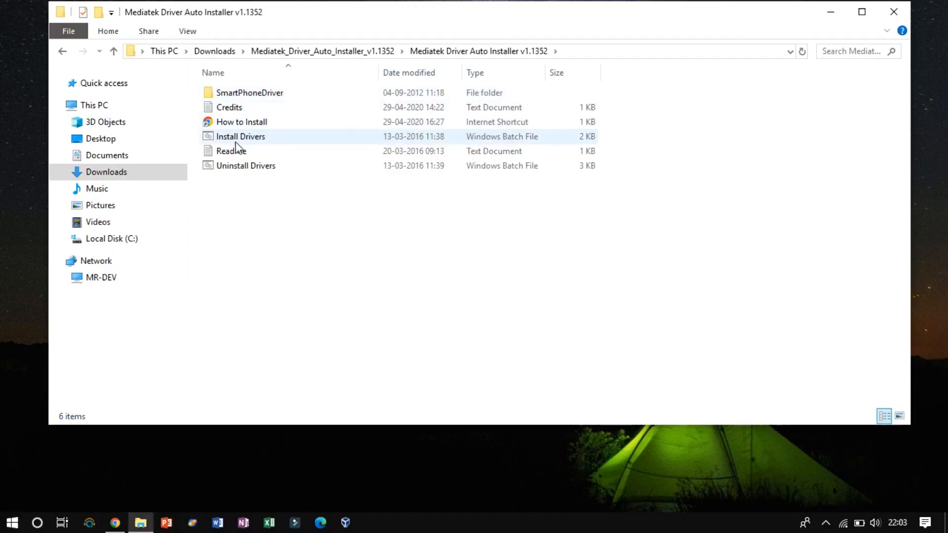
pyautogui.doubleClick(241, 137)
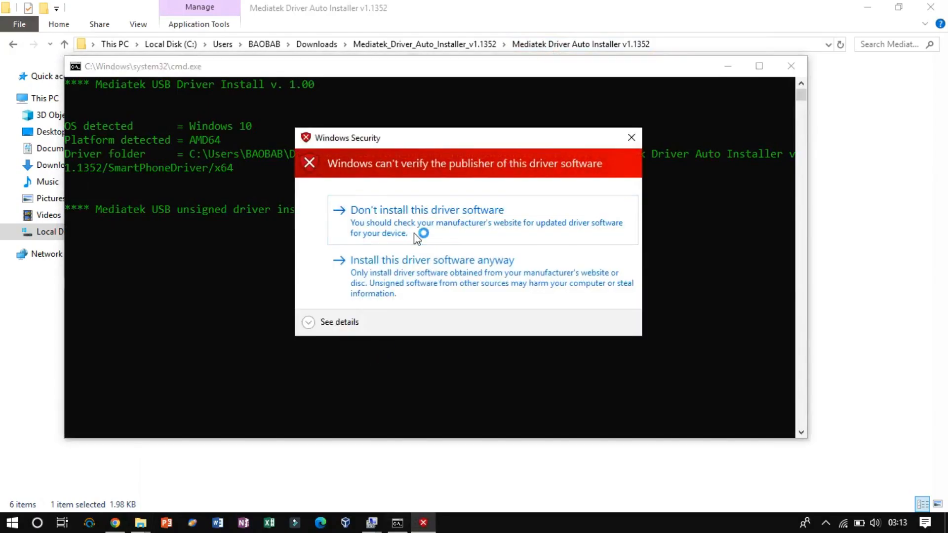
pyautogui.click(432, 260)
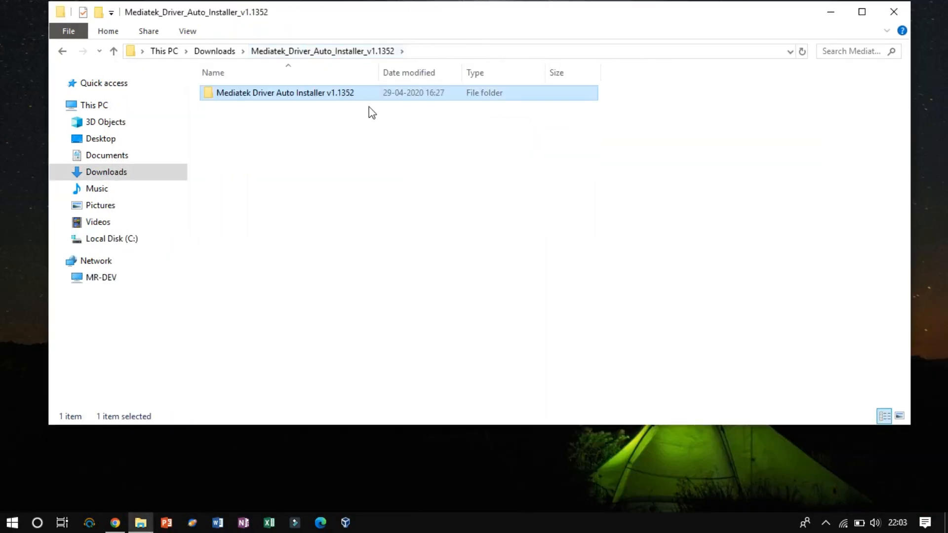
# Extract SPD_Driver_R4.20.0201, run DriverSetup from its Win10 folder, and return to the Transsion folder.
pyautogui.rightClick(862, 100)
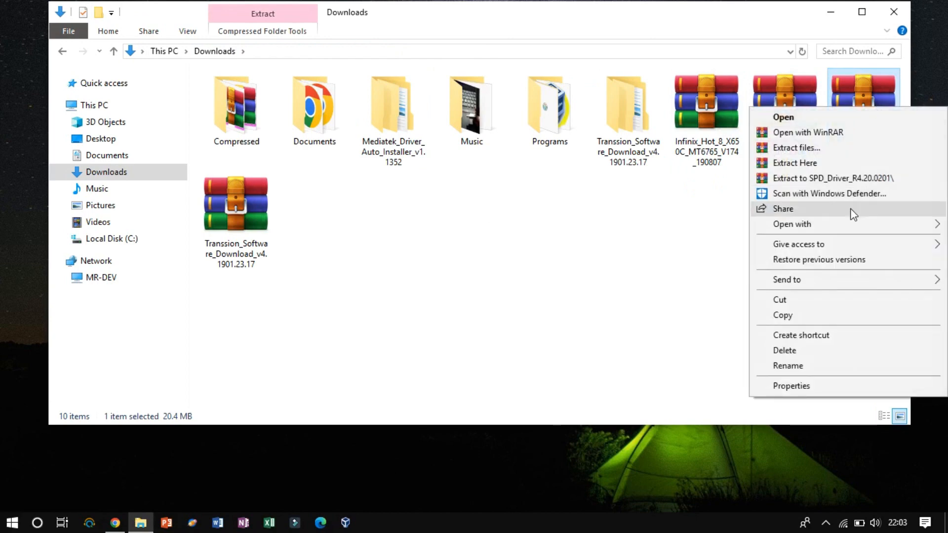
pyautogui.click(835, 177)
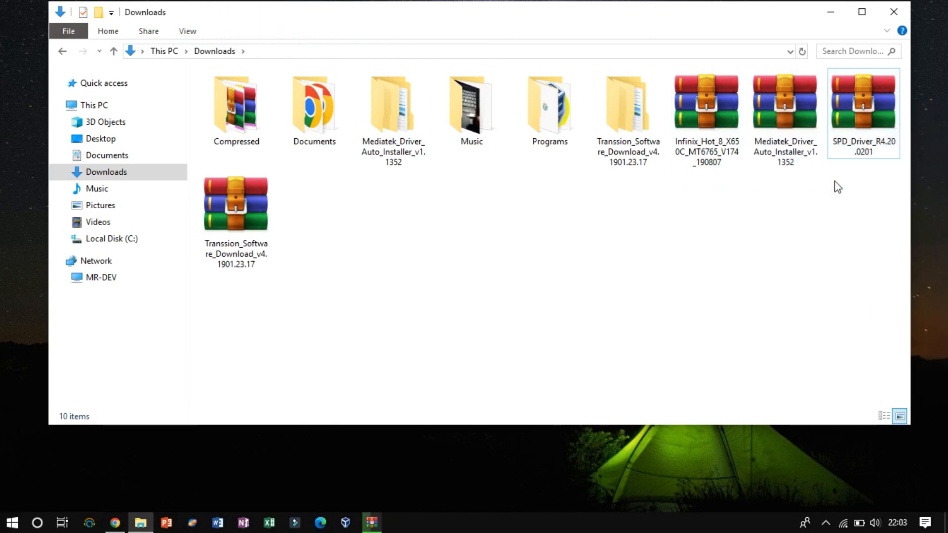
pyautogui.doubleClick(863, 101)
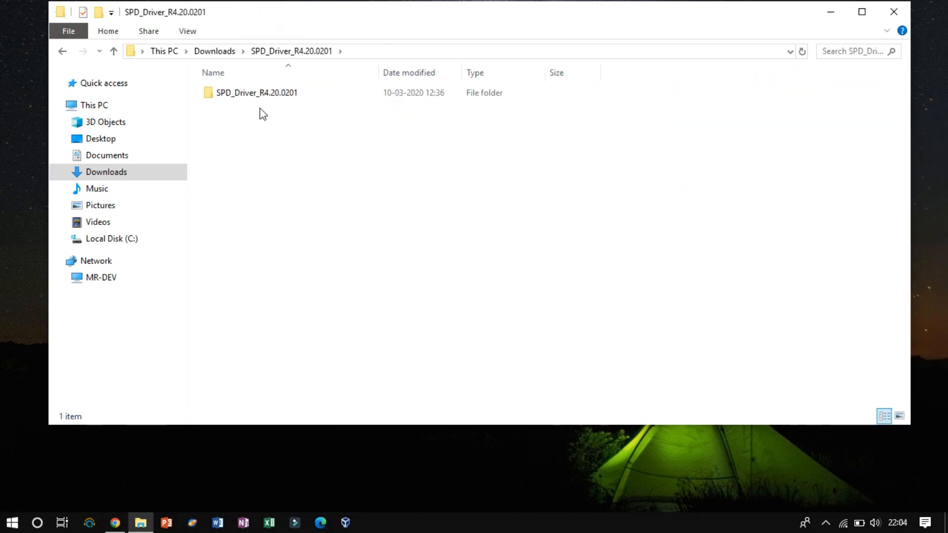
pyautogui.doubleClick(256, 92)
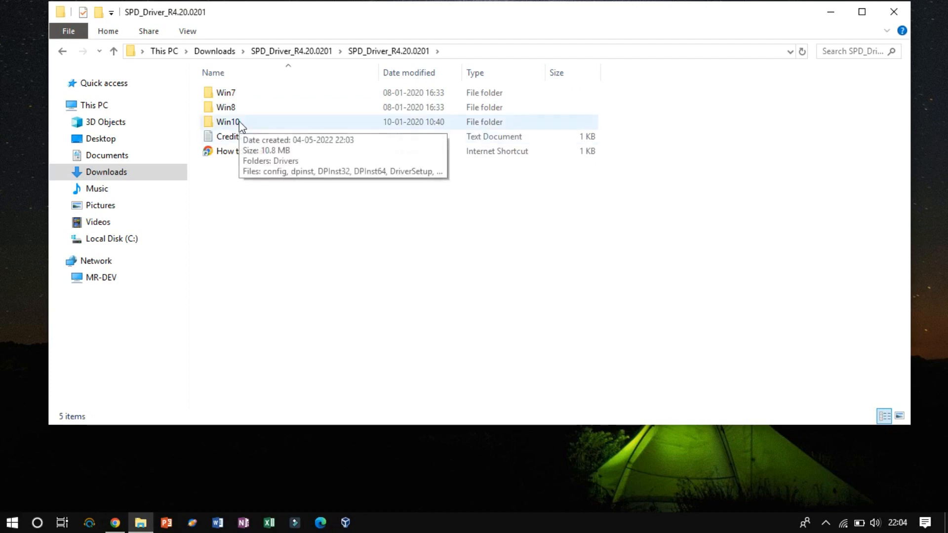
pyautogui.doubleClick(228, 121)
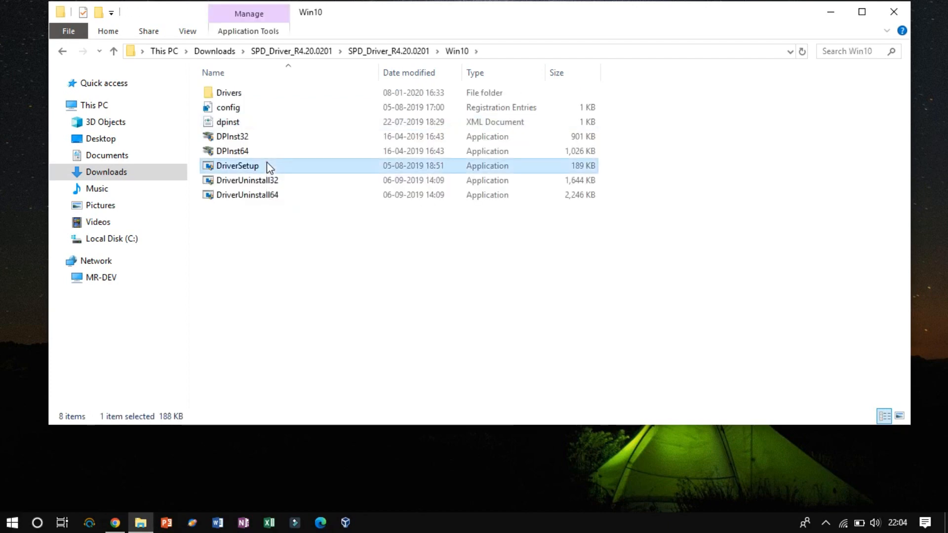
pyautogui.doubleClick(236, 166)
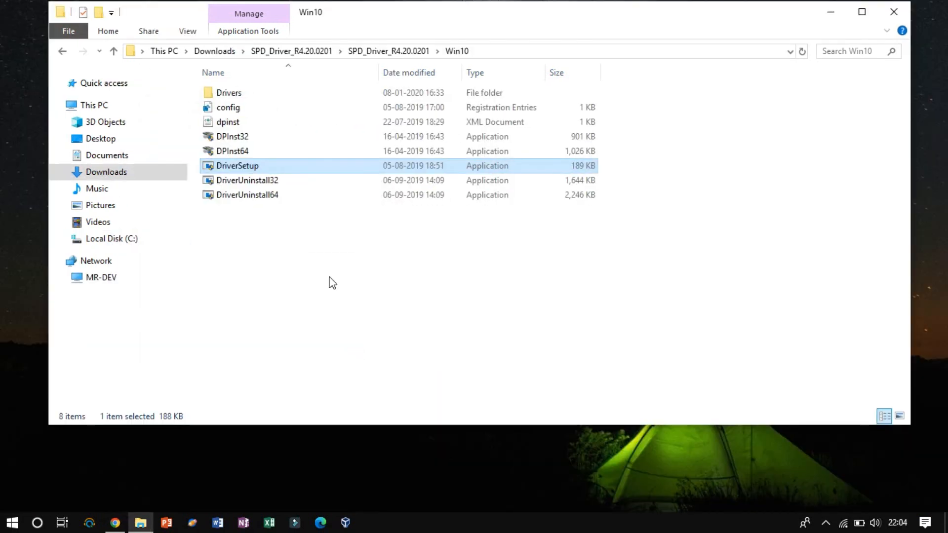
pyautogui.click(215, 51)
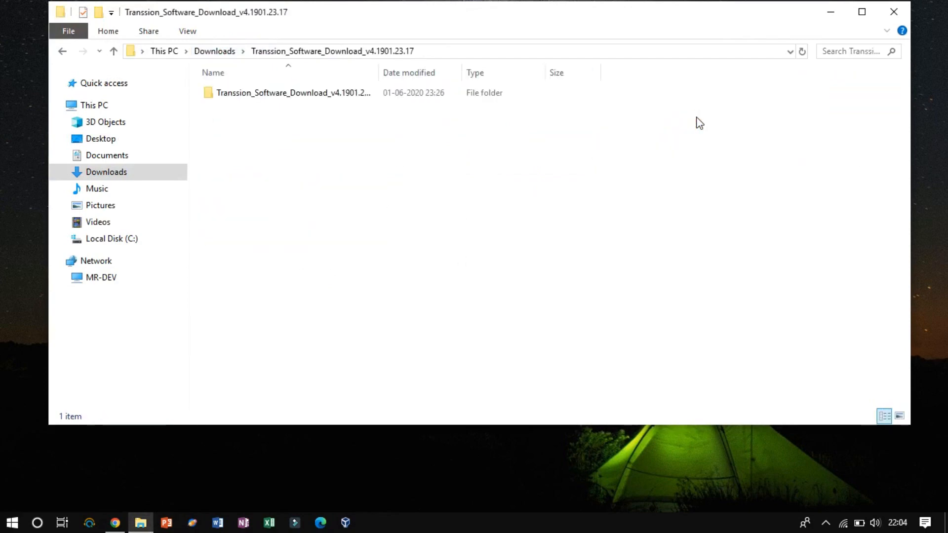
# Launch SWD_AfterSales from the Transsion Software Download folder.
pyautogui.doubleClick(293, 92)
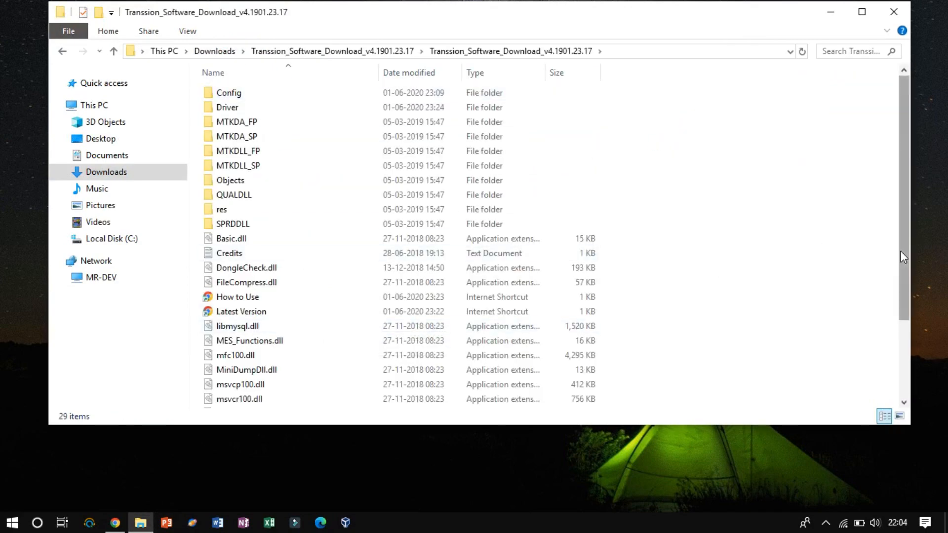
pyautogui.scroll(-3)
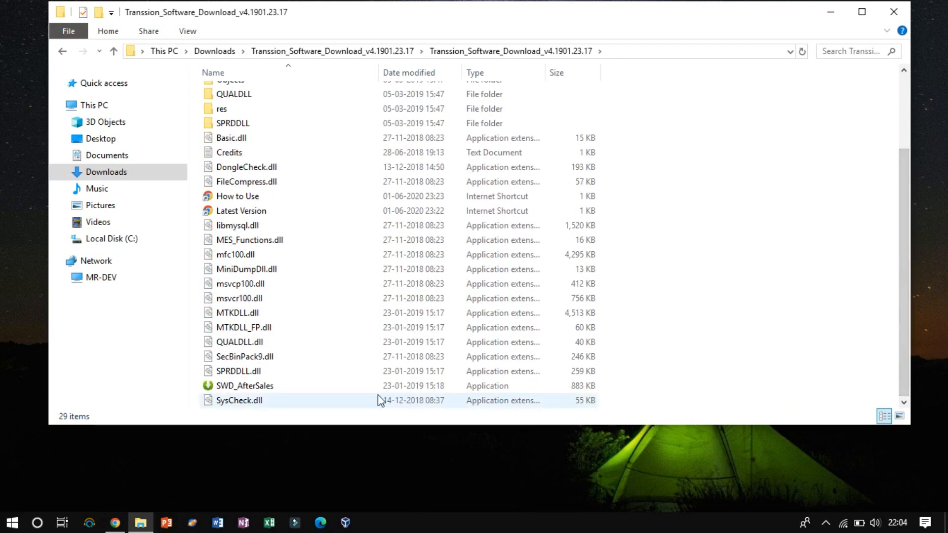
pyautogui.click(245, 385)
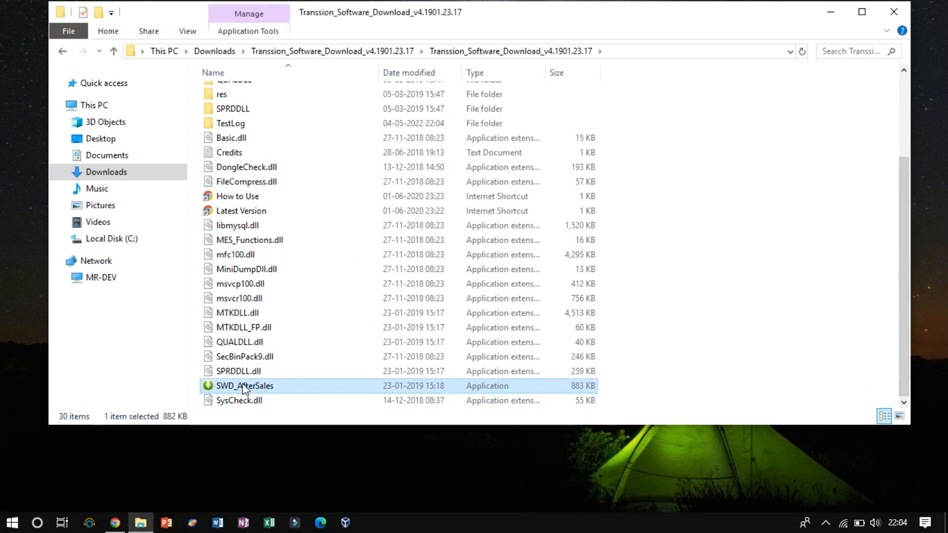
pyautogui.doubleClick(244, 386)
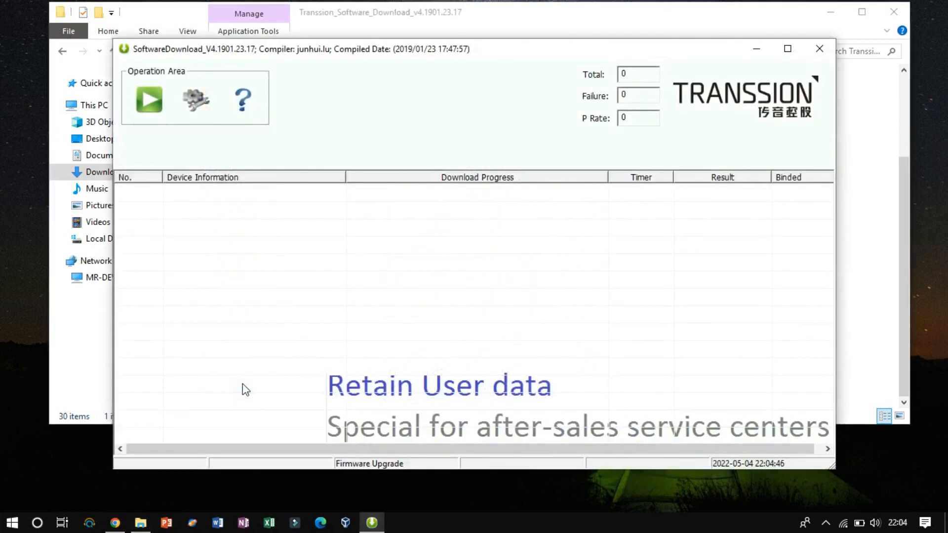
pyautogui.moveTo(539, 228)
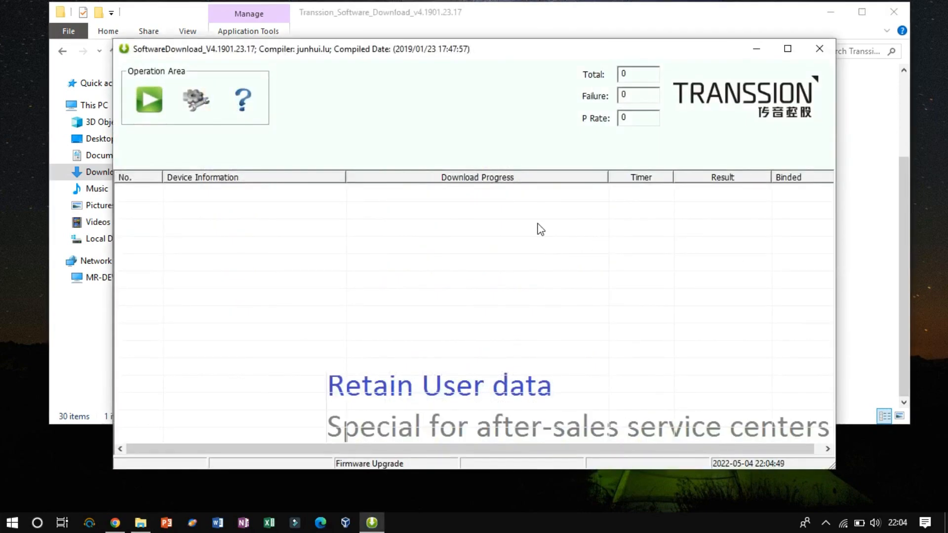
# Load the Infinix Hot 8 MT6765_Android_scatter.txt firmware in Settings and confirm.
pyautogui.click(194, 98)
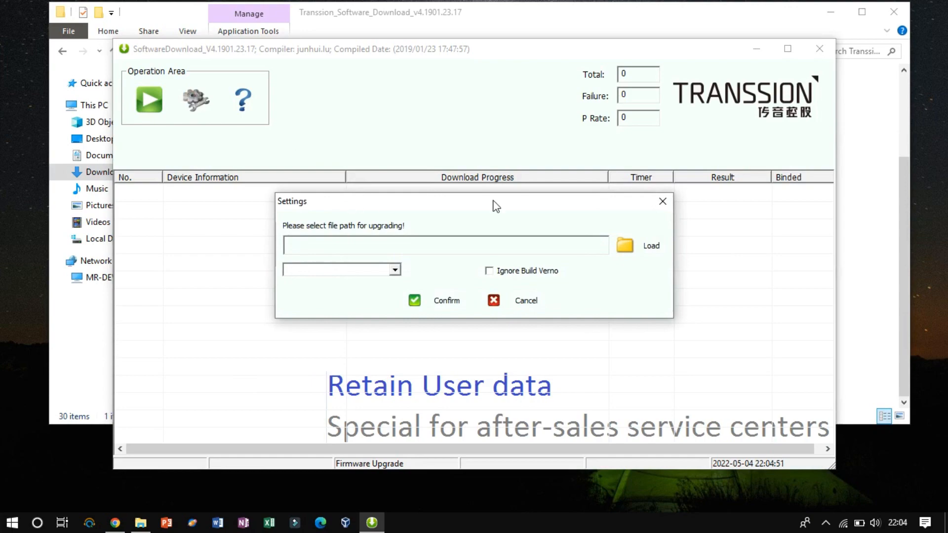
pyautogui.moveTo(867, 207)
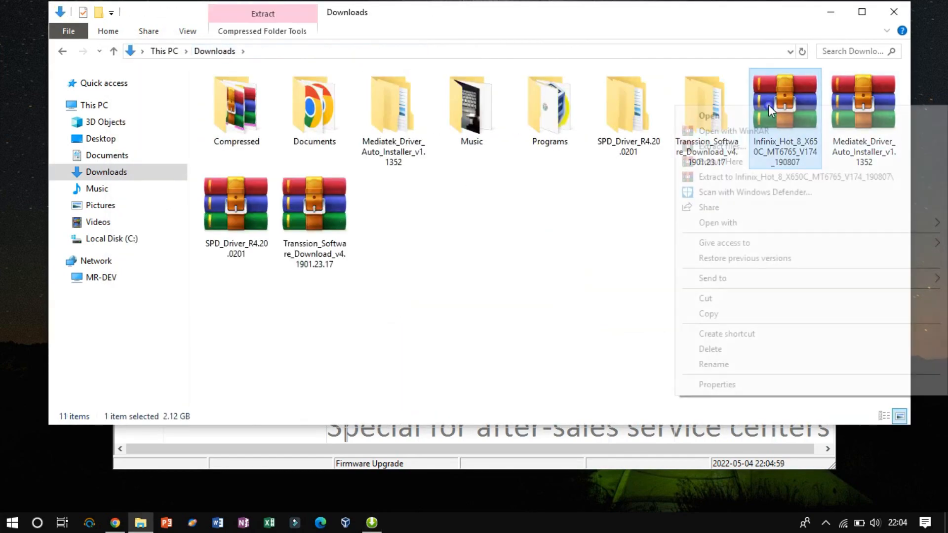
pyautogui.click(733, 146)
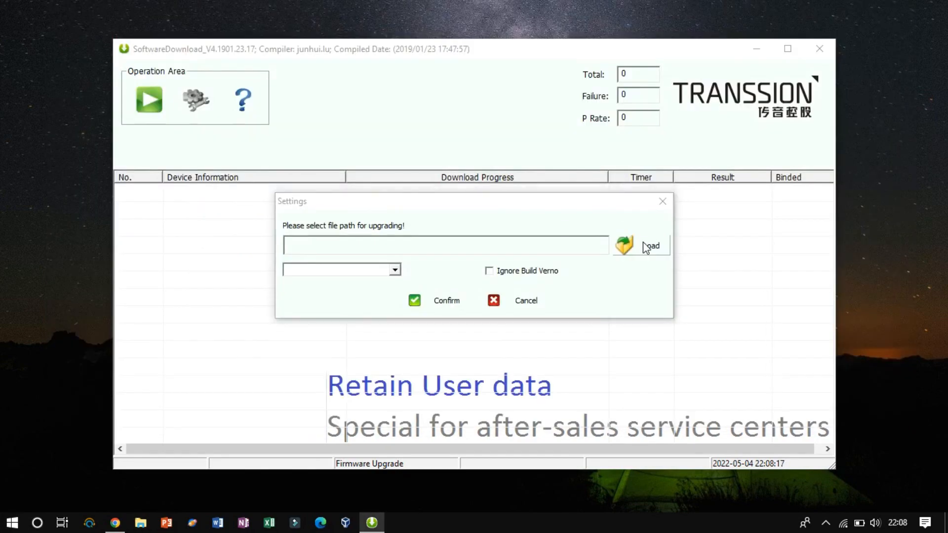
pyautogui.click(623, 245)
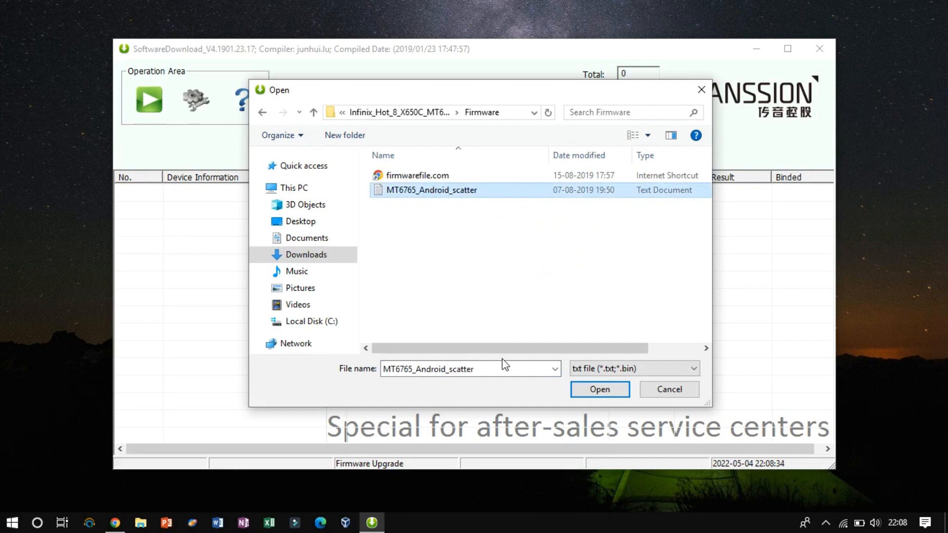
pyautogui.click(599, 388)
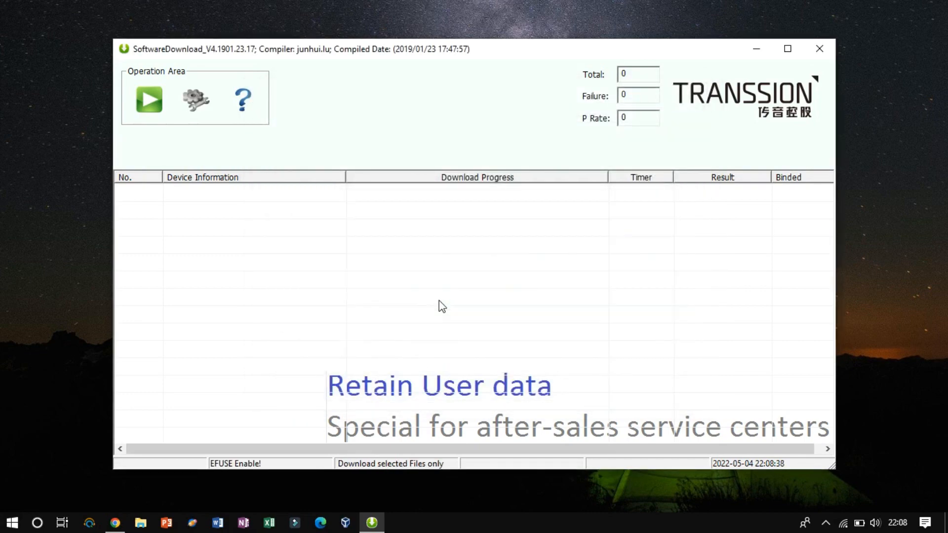
pyautogui.click(149, 98)
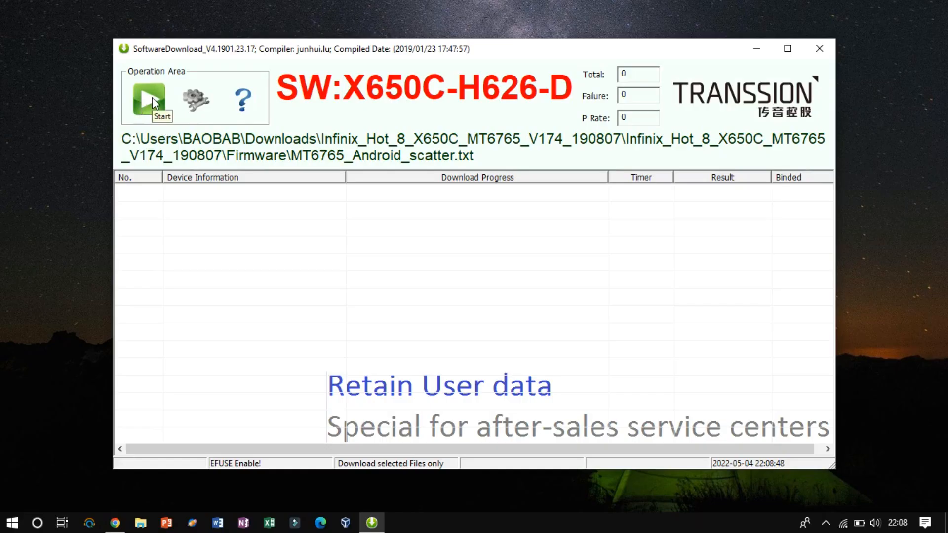
pyautogui.click(148, 99)
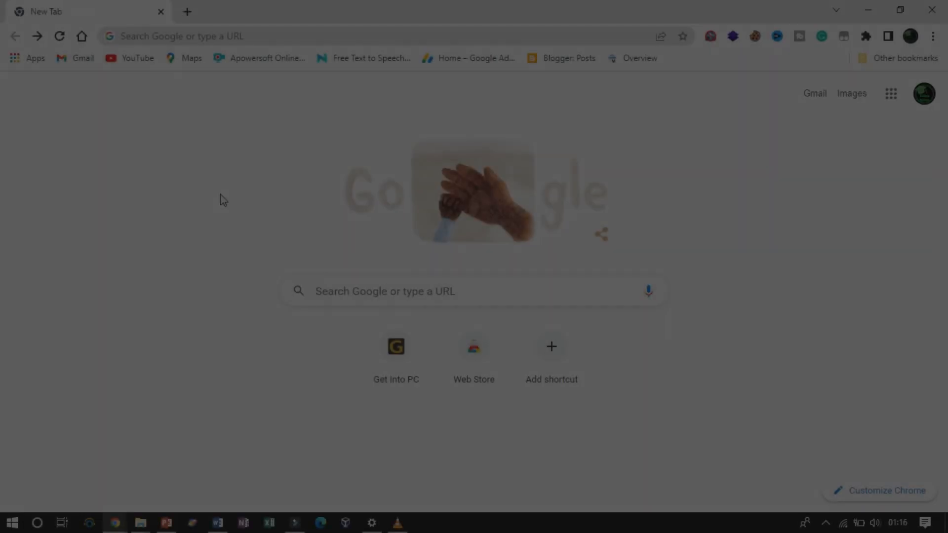
# Download the Samsung Galaxy J7 J700F firmware zip, then search for Odin3.
pyautogui.click(385, 290)
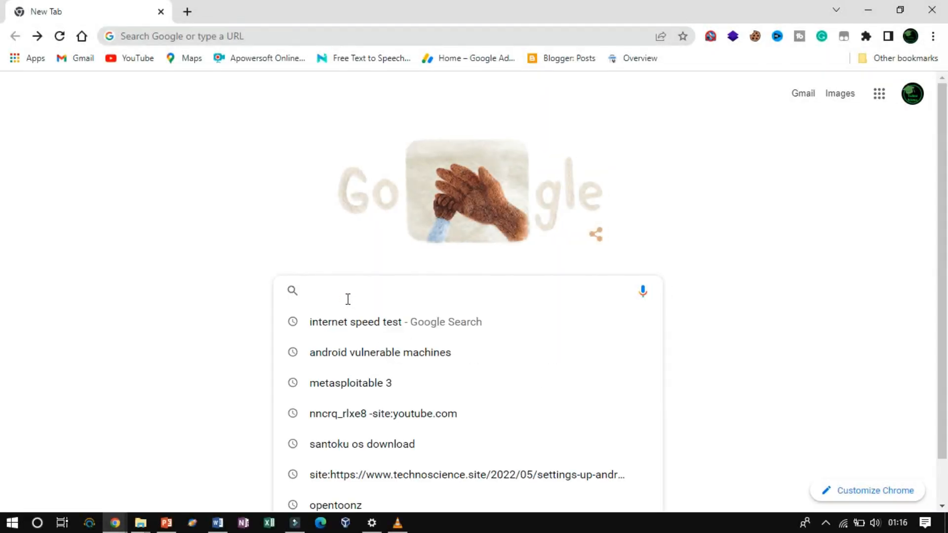
pyautogui.write('samsung galaxy j7 frameware')
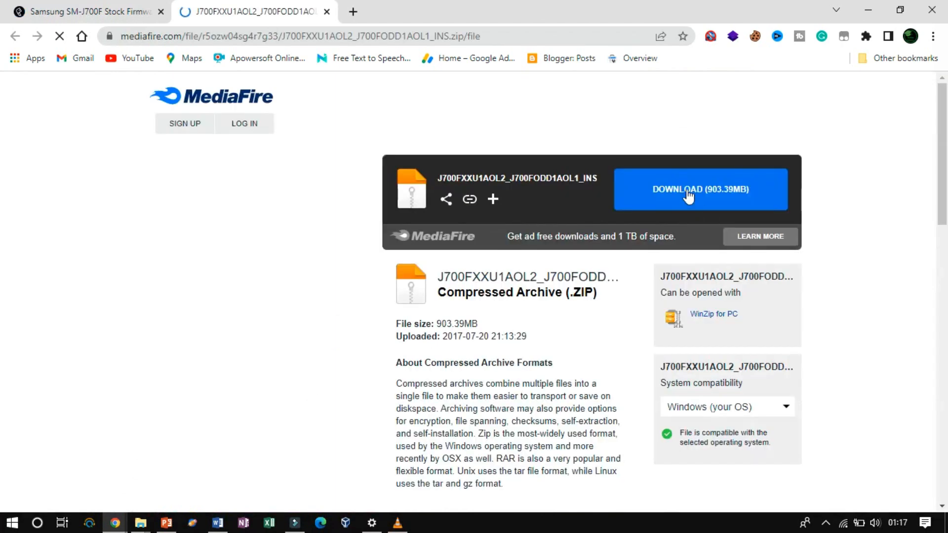
pyautogui.click(699, 189)
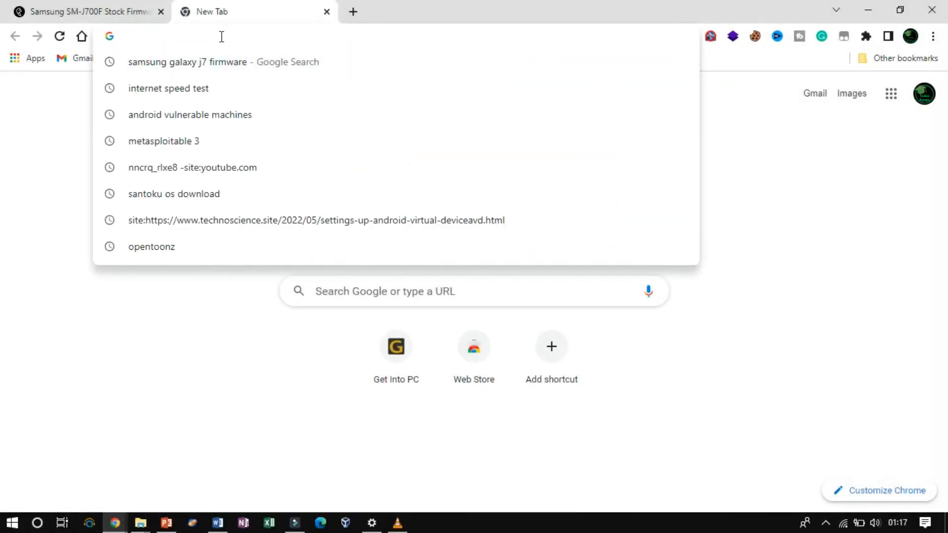
pyautogui.write('odin3.1')
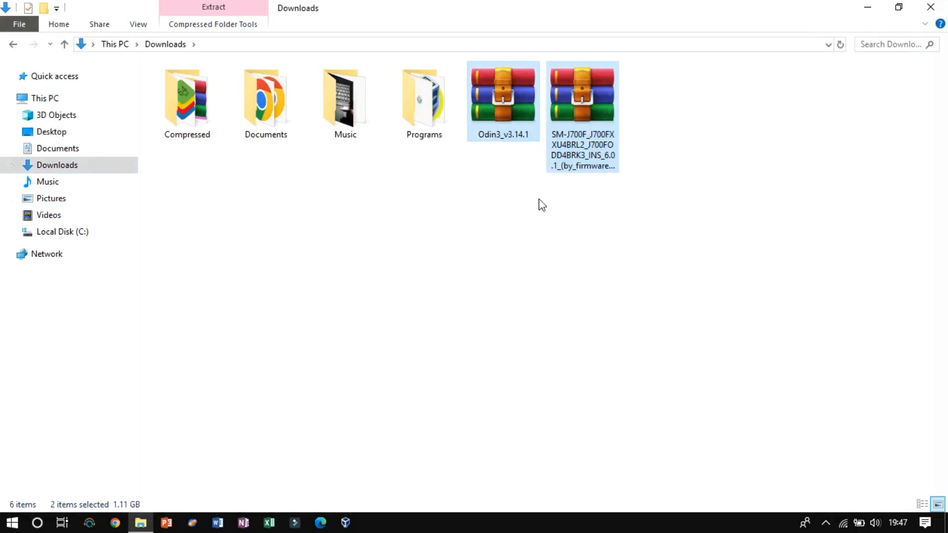
# Extract Odin3_v3.14.1 into its own folder and dismiss Odin3's warning notice.
pyautogui.rightClick(503, 100)
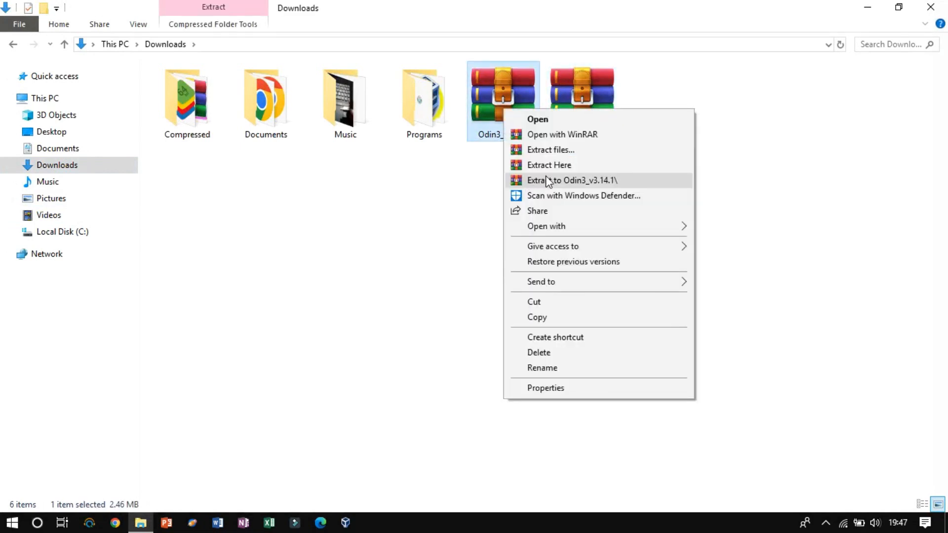
pyautogui.click(574, 180)
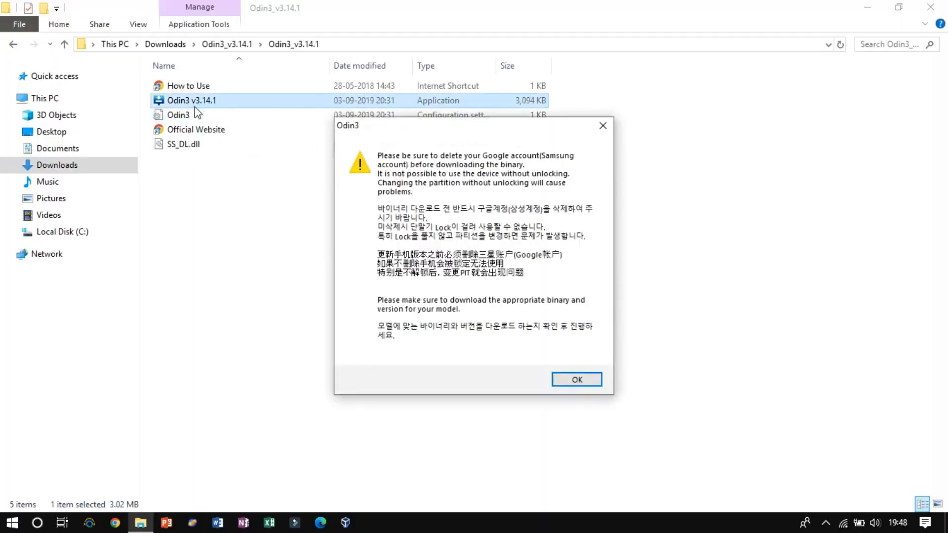
pyautogui.click(575, 380)
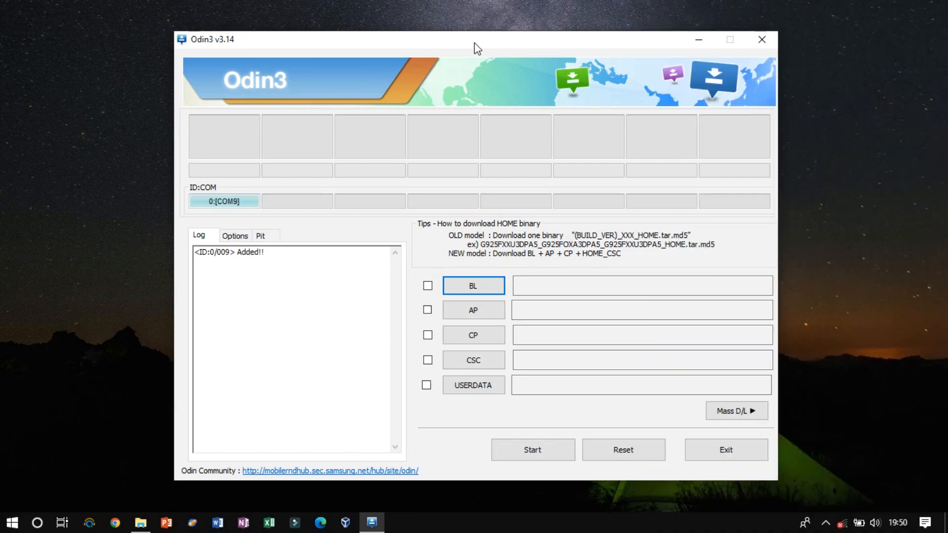
pyautogui.moveTo(139, 522)
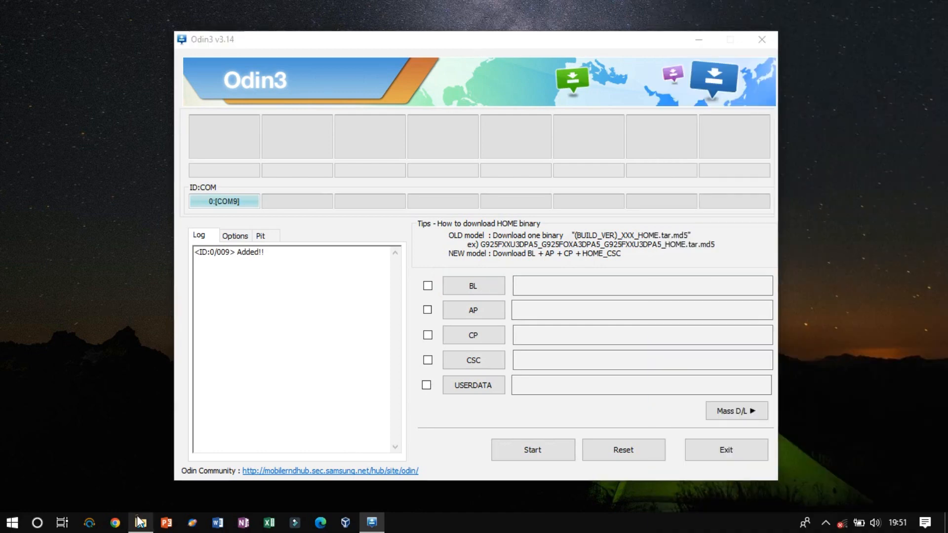
# Load the J700F HOME.tar.md5 into the AP slot and start flashing.
pyautogui.rightClick(661, 94)
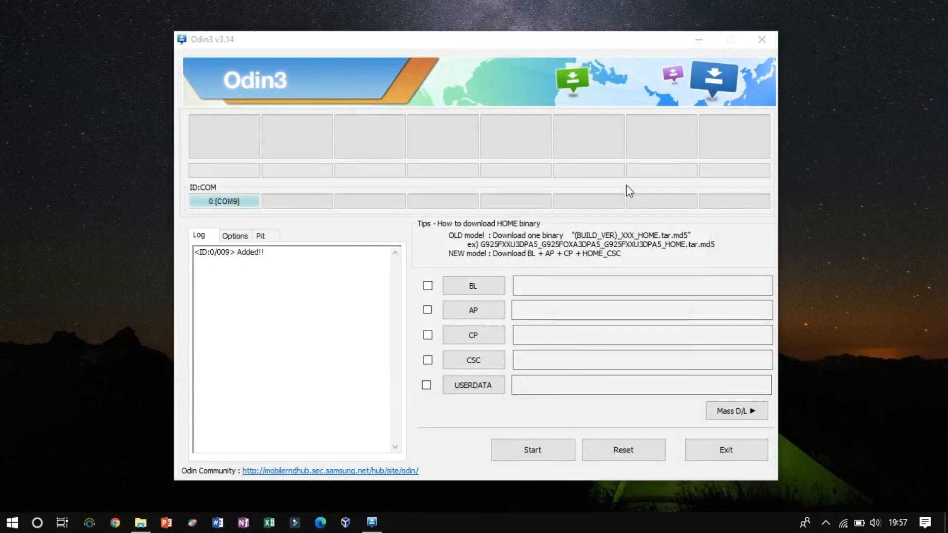
pyautogui.click(473, 309)
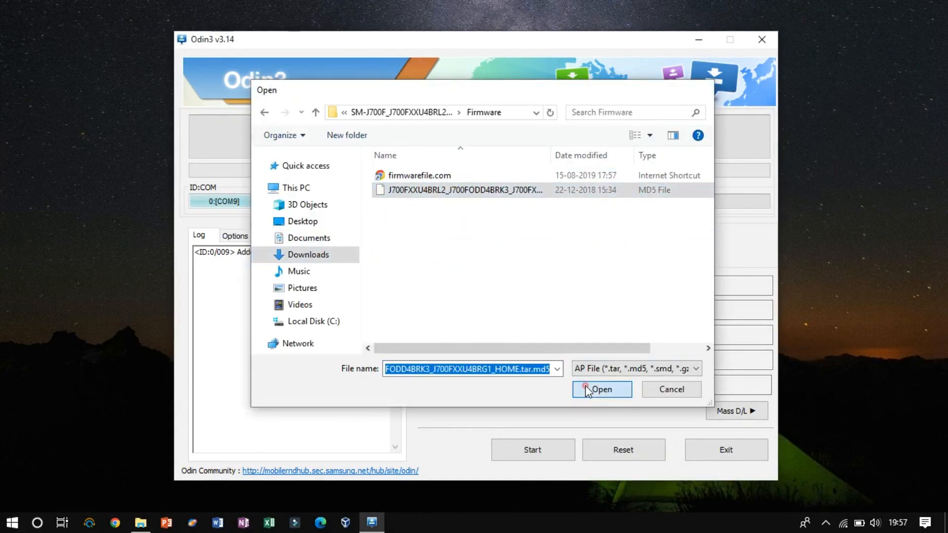
pyautogui.click(600, 388)
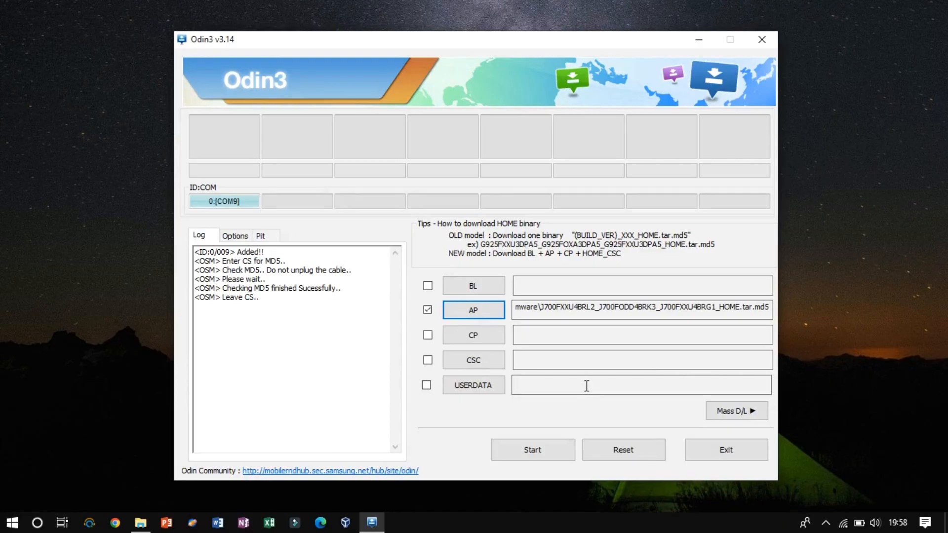
pyautogui.click(234, 236)
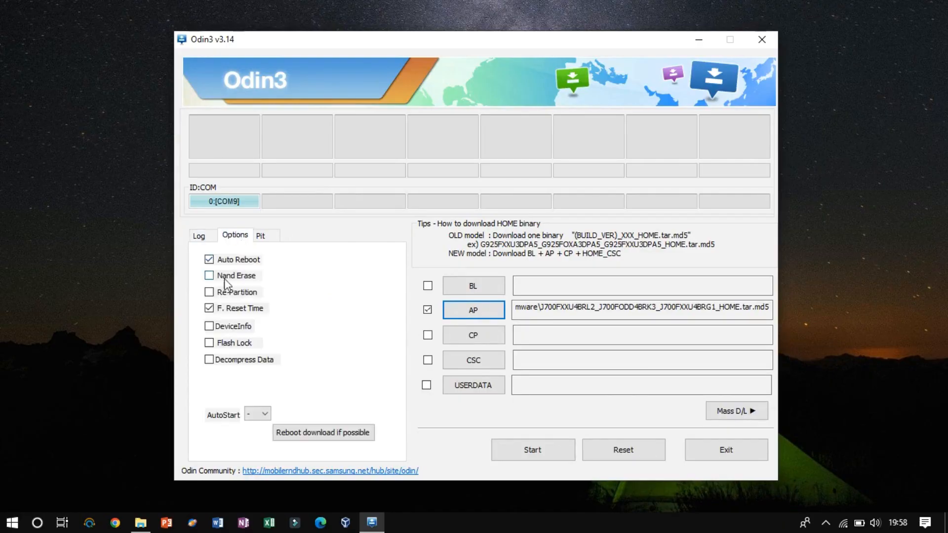
pyautogui.moveTo(254, 285)
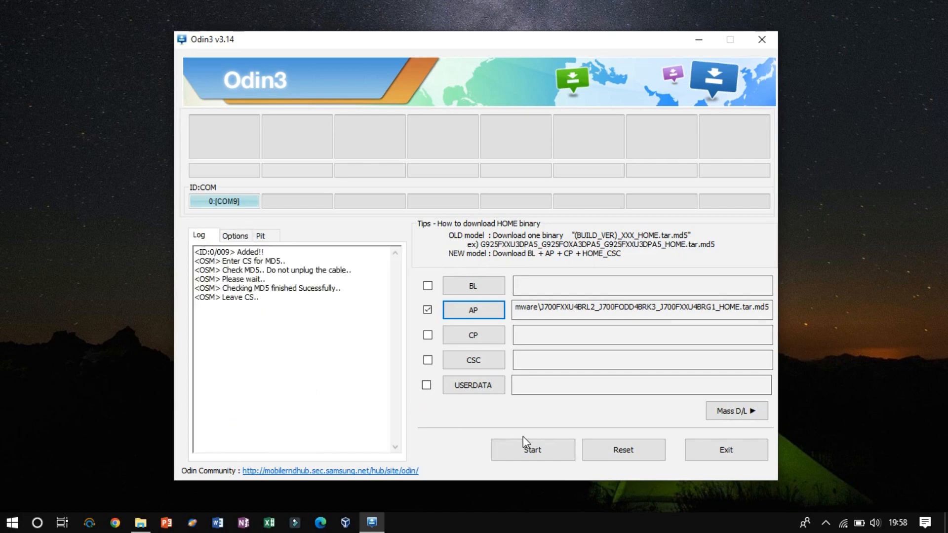
pyautogui.click(532, 449)
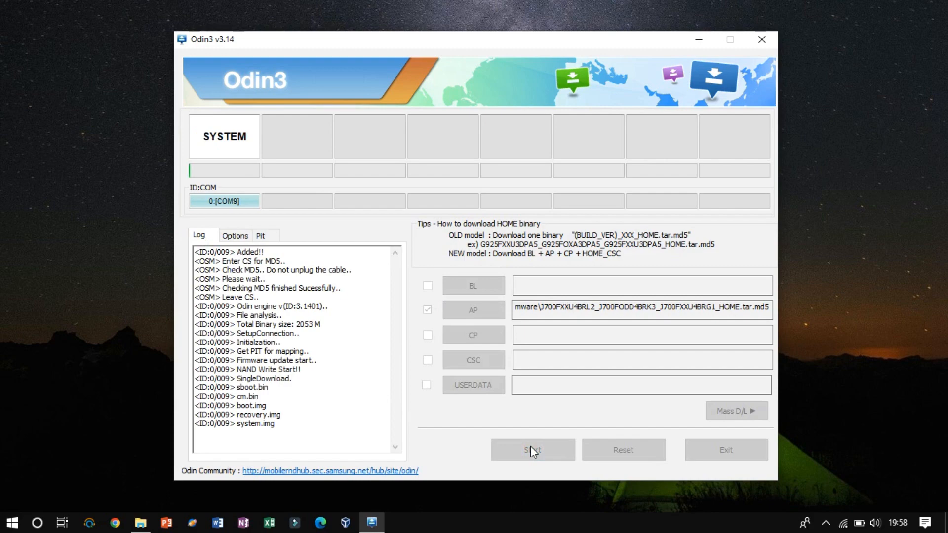
pyautogui.click(532, 449)
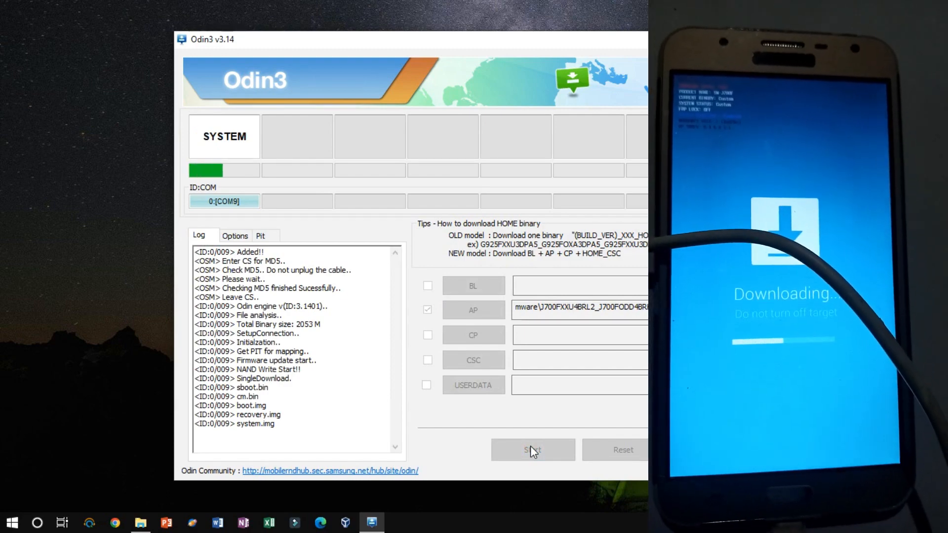